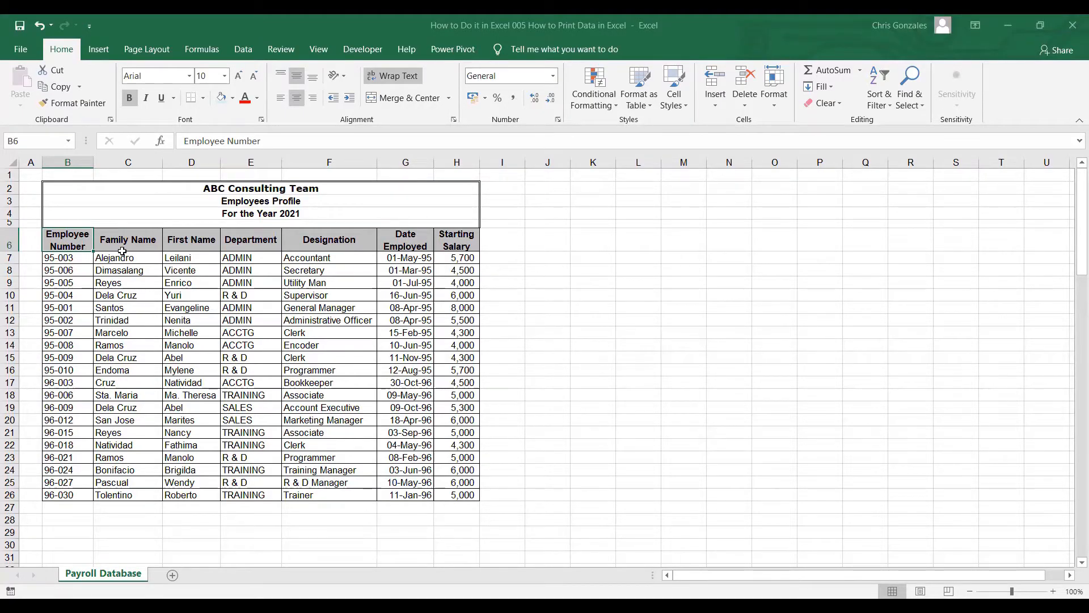
mouse_move(104, 241)
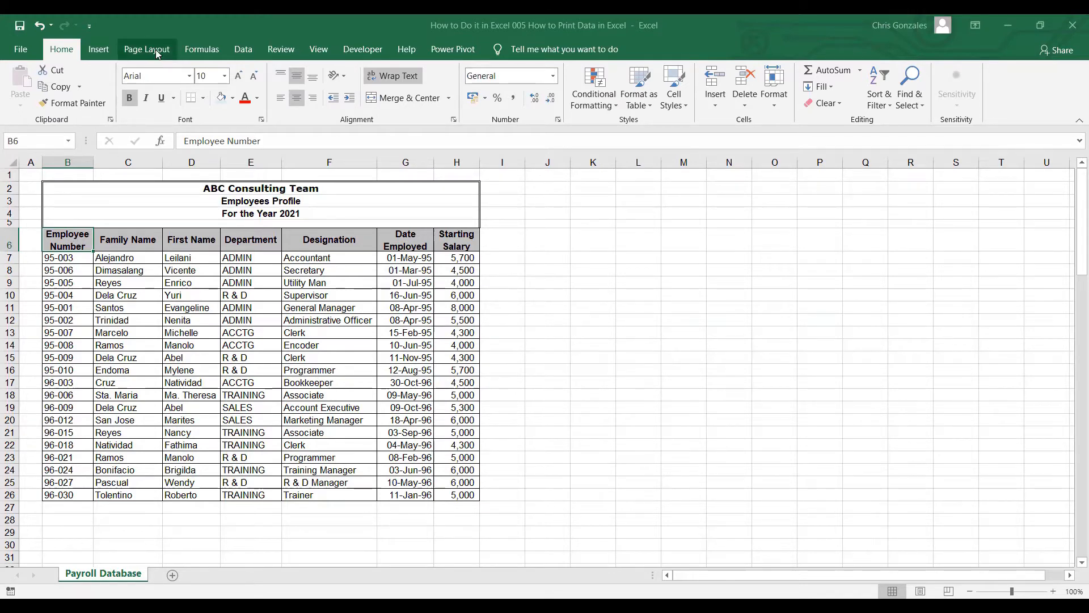
- Review the Page Layout margin presets and Portrait/Landscape orientation choices without changing them
left_click(147, 49)
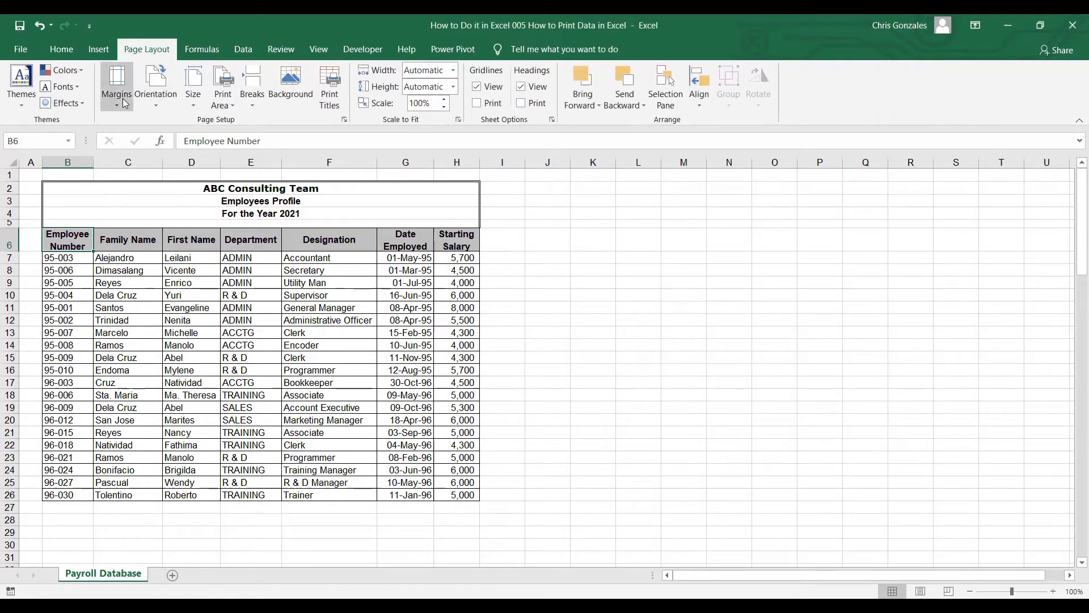
left_click(116, 82)
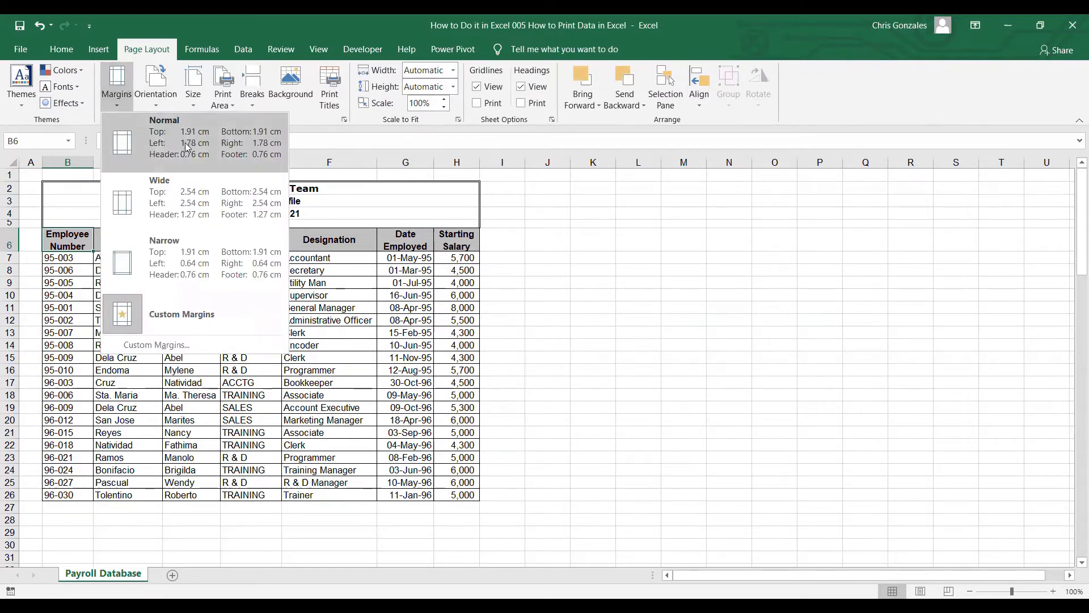
mouse_move(181, 259)
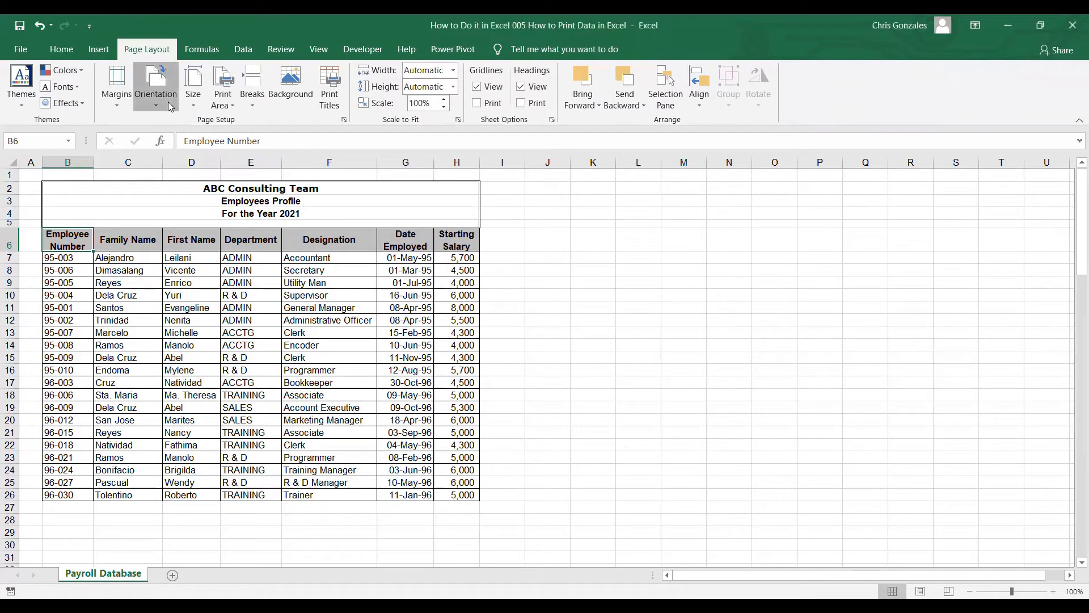
left_click(156, 85)
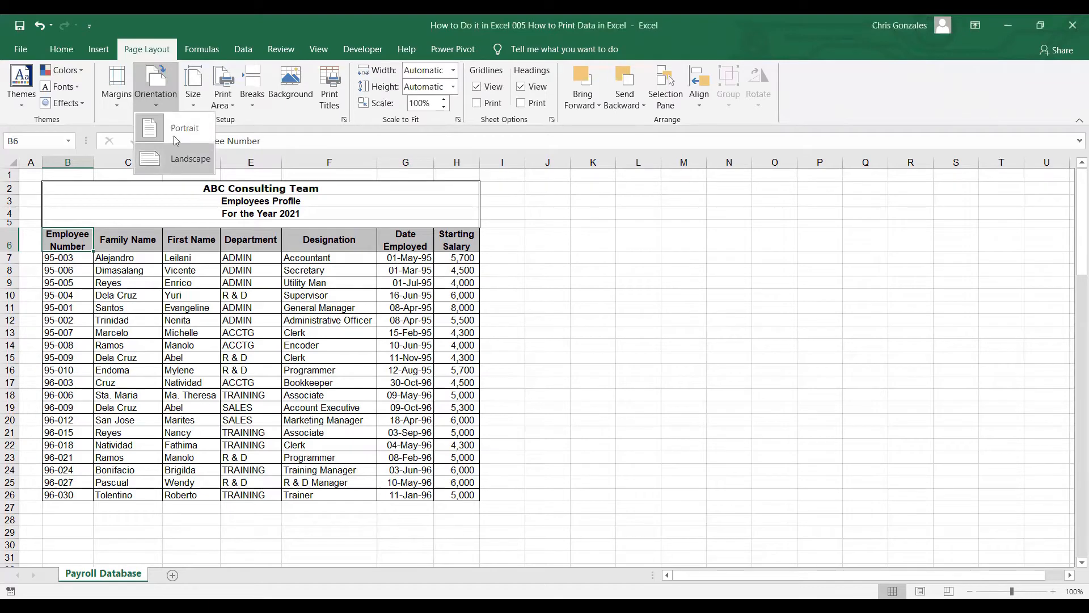
mouse_move(178, 135)
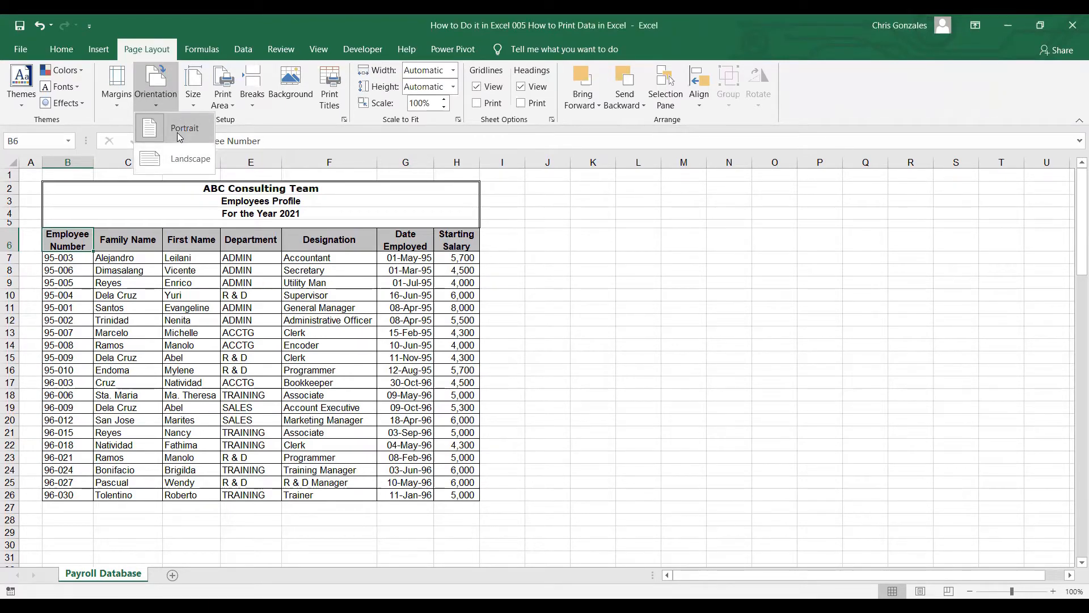
mouse_move(186, 160)
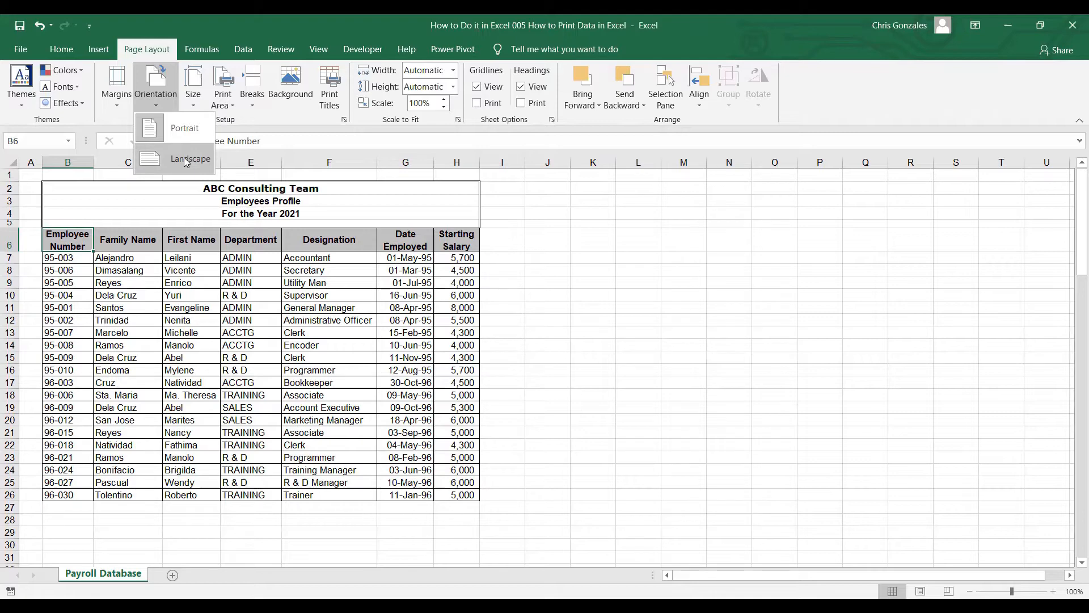
mouse_move(178, 163)
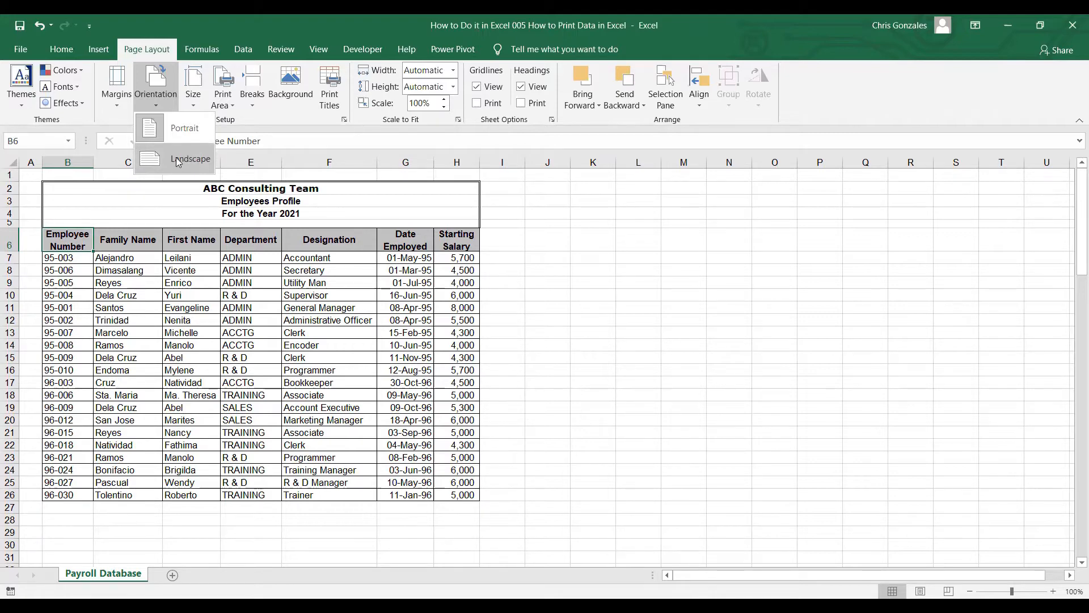
mouse_move(183, 166)
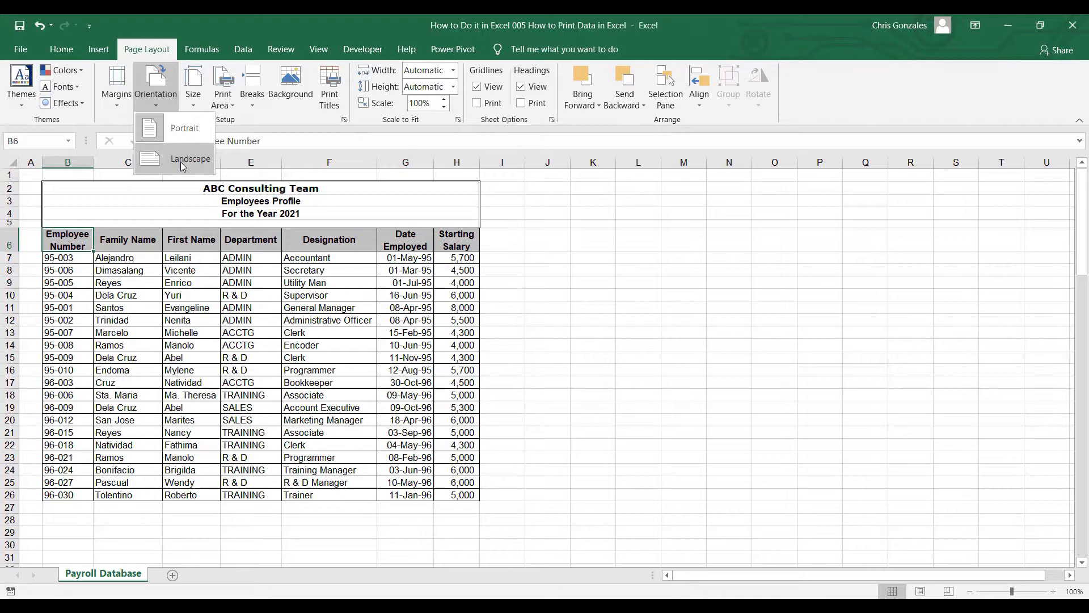
mouse_move(191, 107)
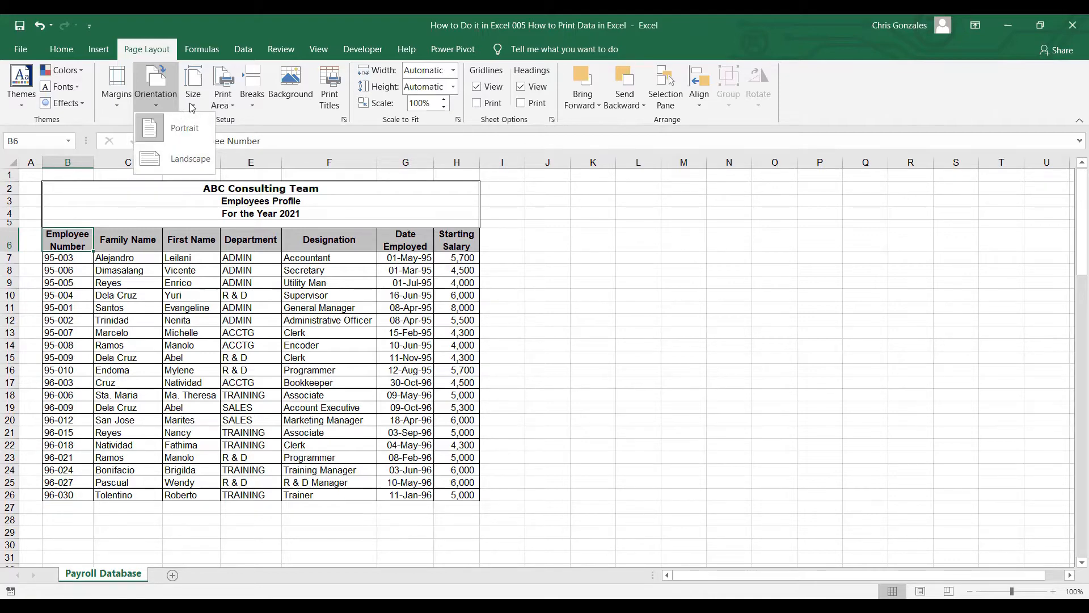
left_click(193, 82)
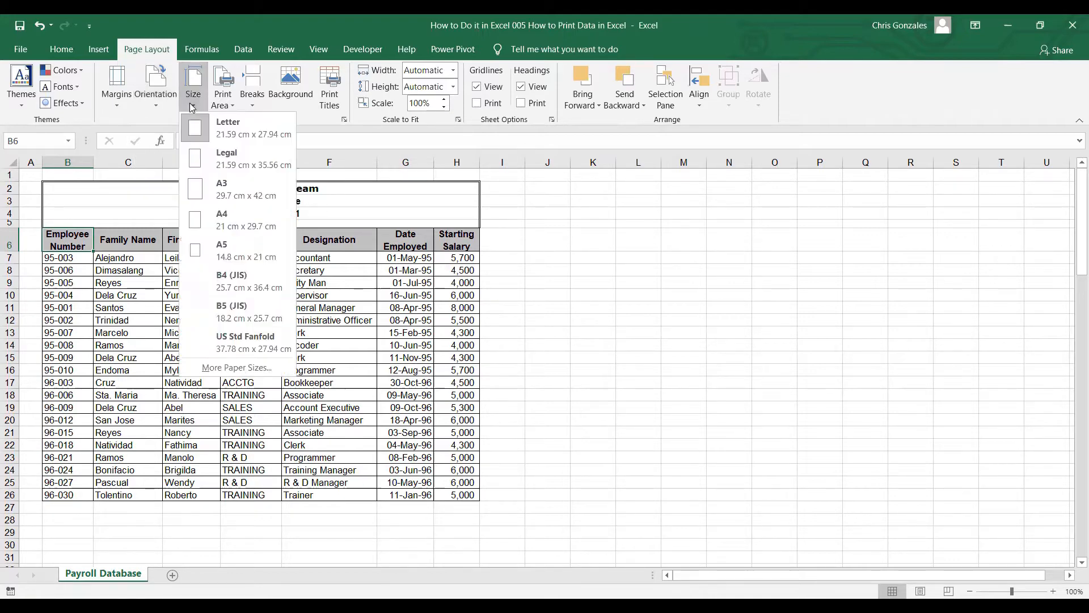
mouse_move(226, 105)
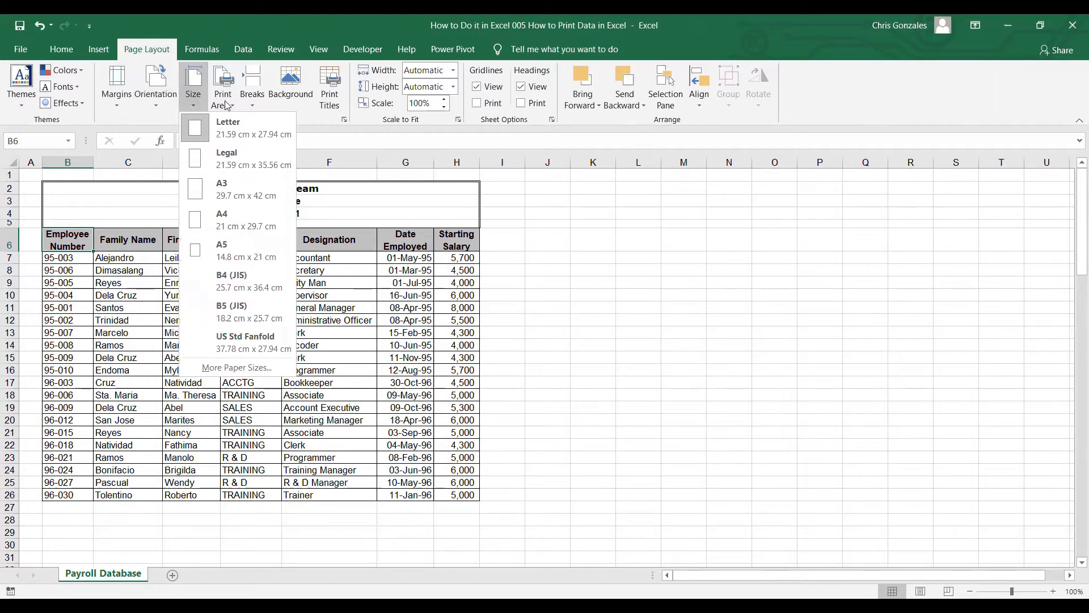
left_click(223, 87)
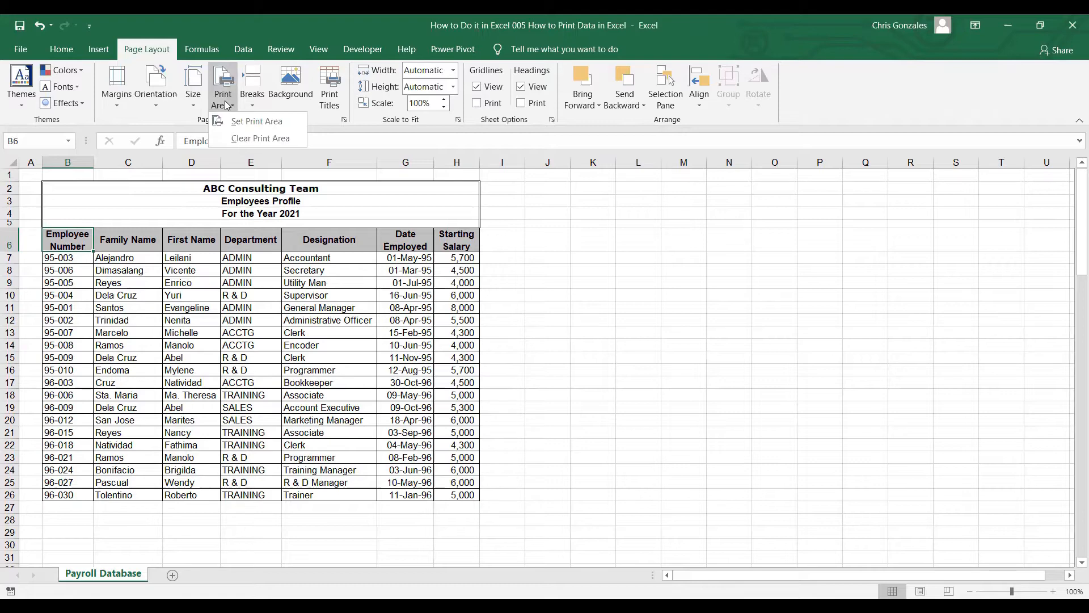
mouse_move(256, 122)
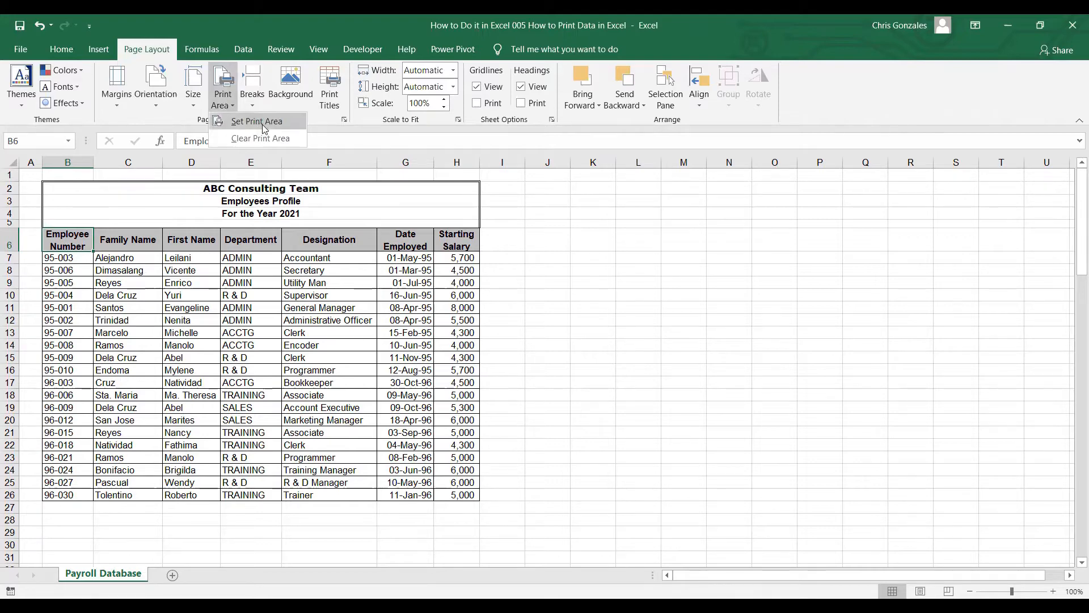
mouse_move(243, 123)
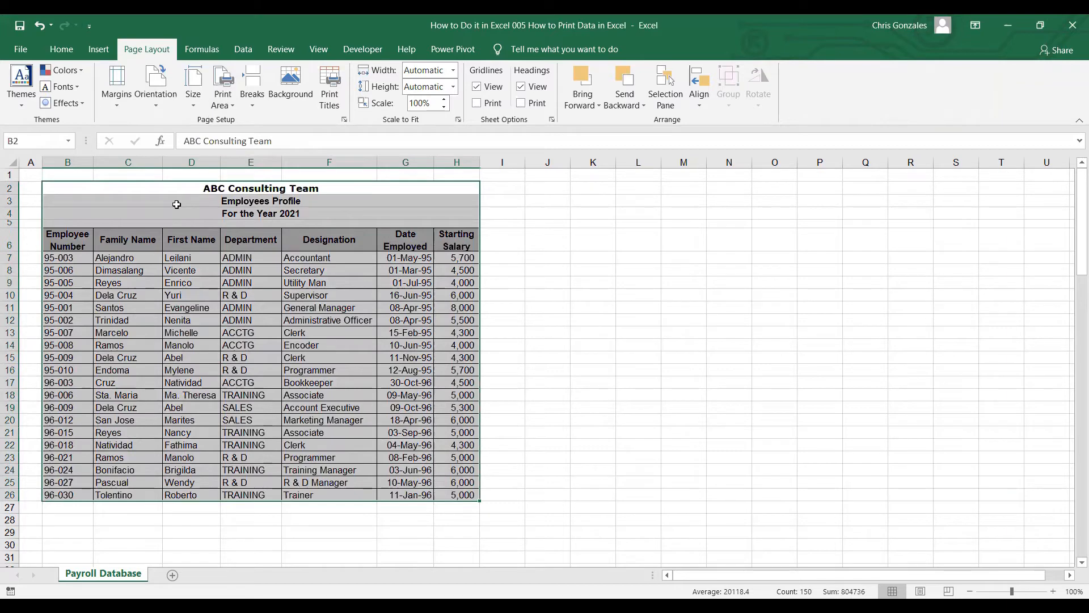
mouse_move(96, 206)
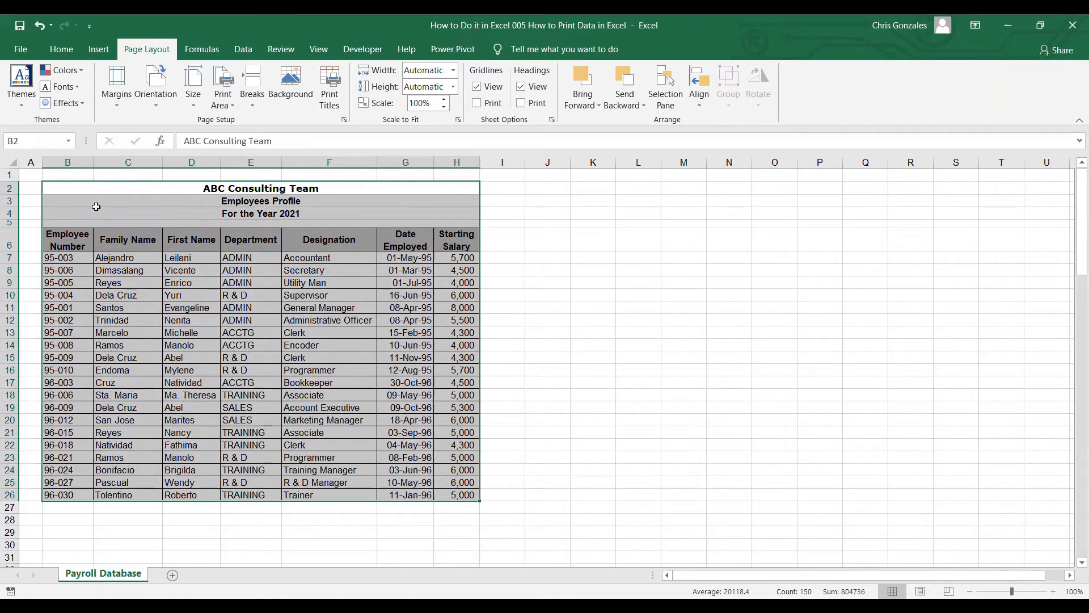
mouse_move(399, 206)
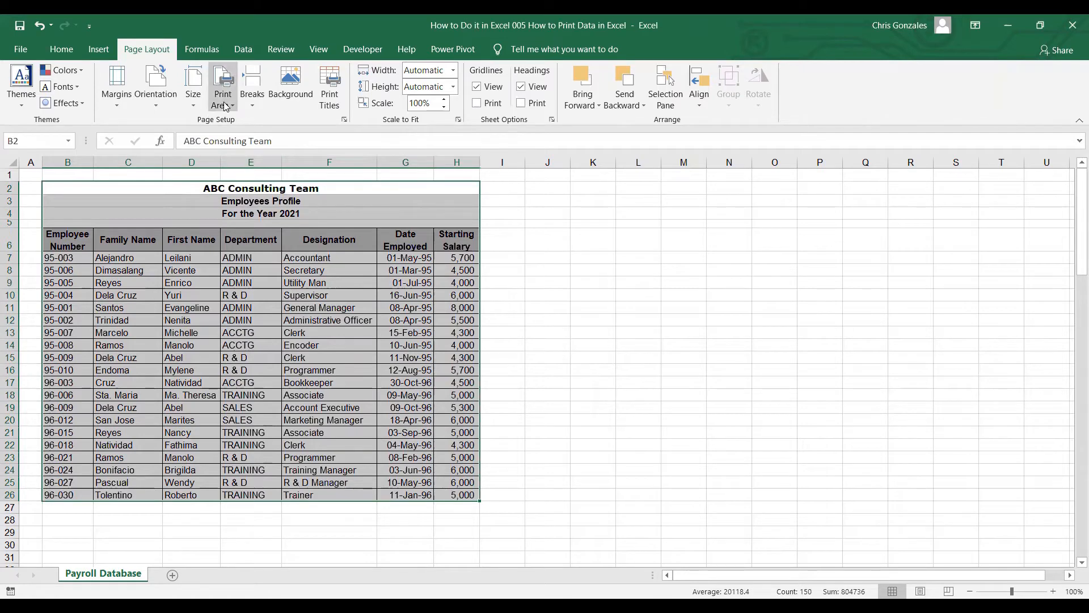
- Set the employee table range B2:H26 as the sheet's print area
left_click(223, 88)
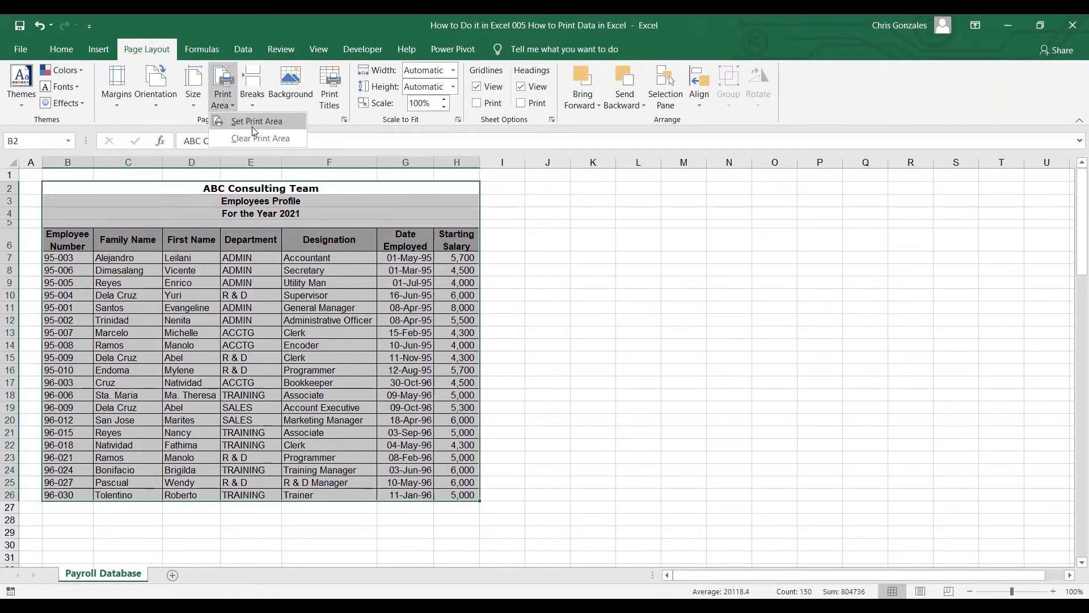
left_click(256, 121)
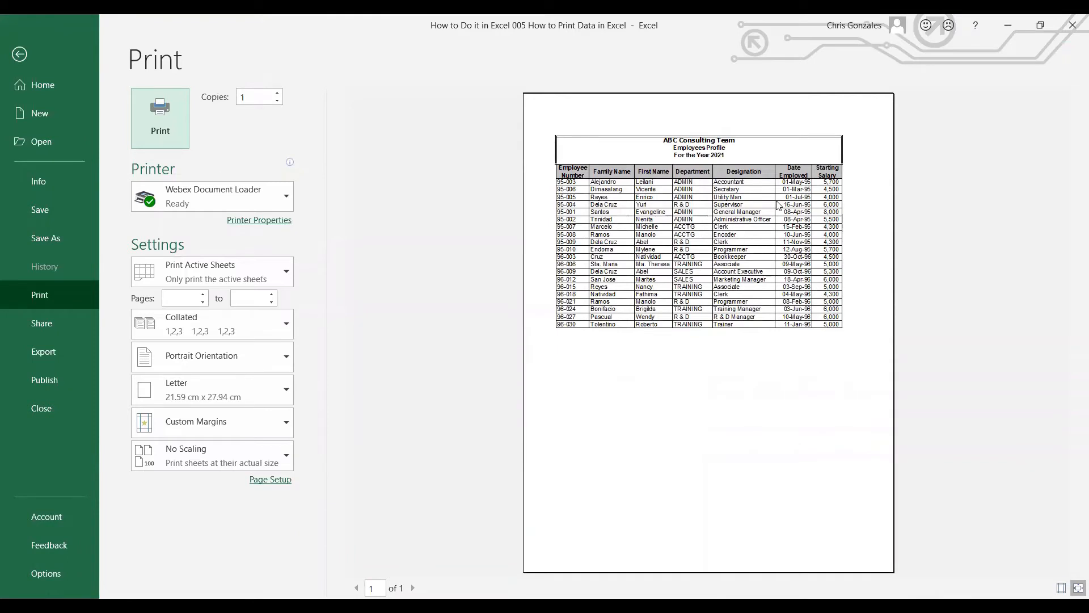
mouse_move(382, 197)
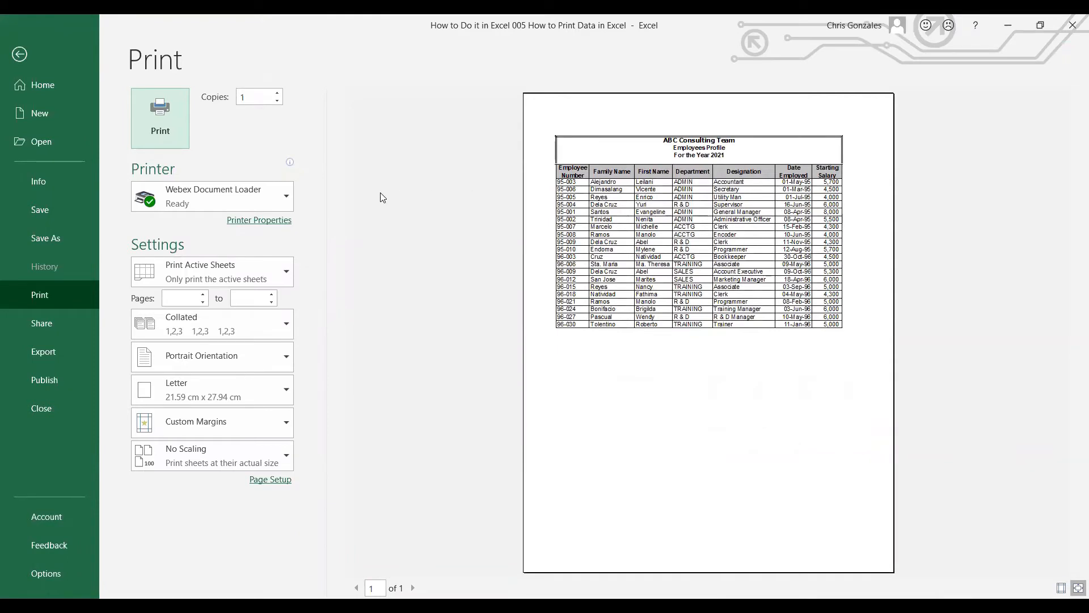
mouse_move(387, 197)
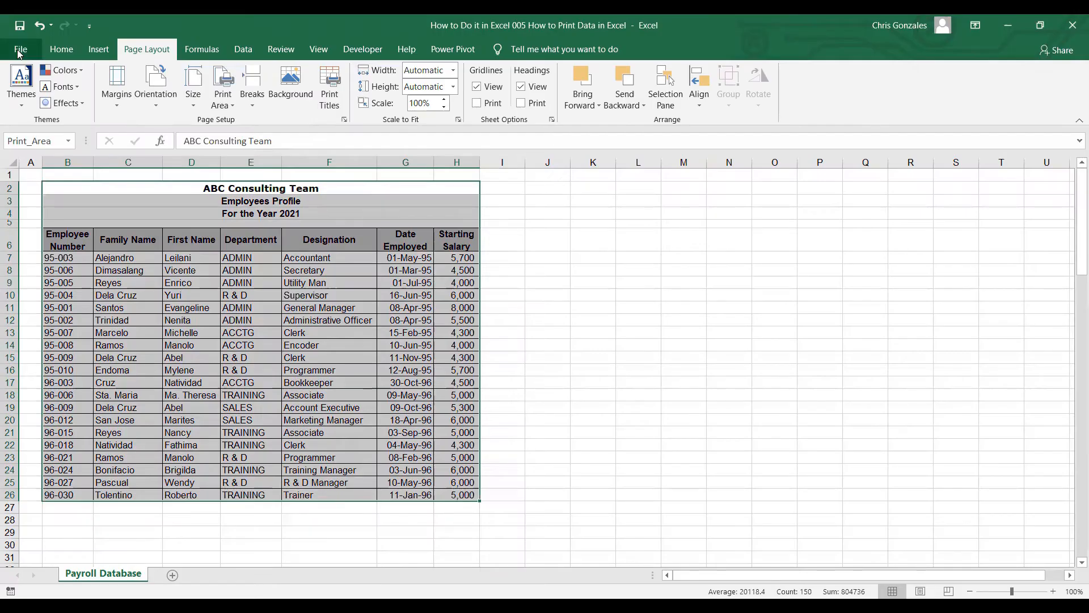
mouse_move(173, 119)
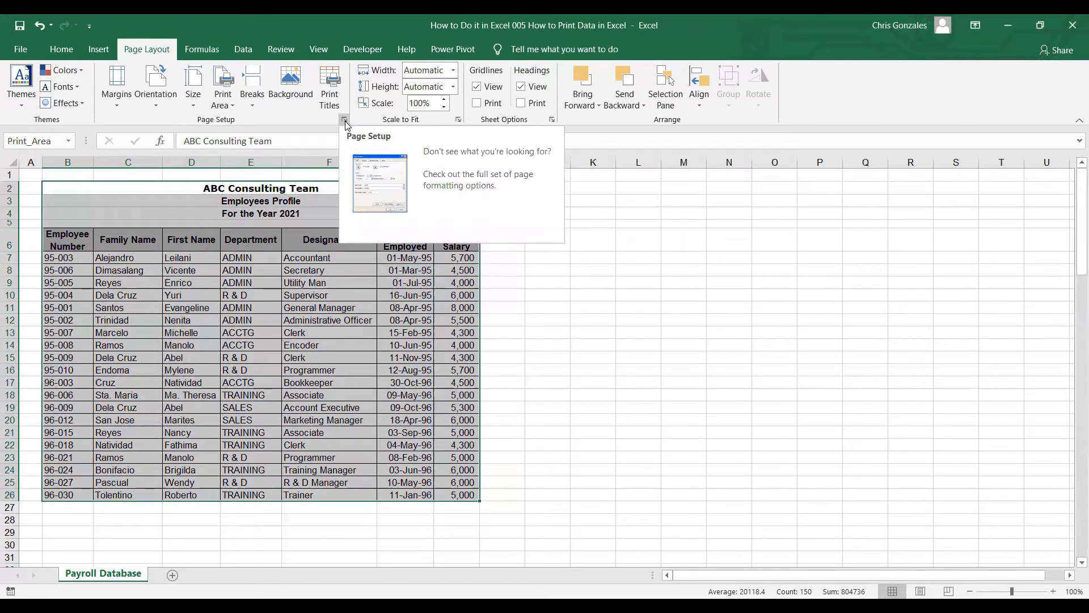
- Review Page Setup's Page, Margins and Header/Footer tabs, confirming portrait, 100% scaling, Letter paper
left_click(345, 119)
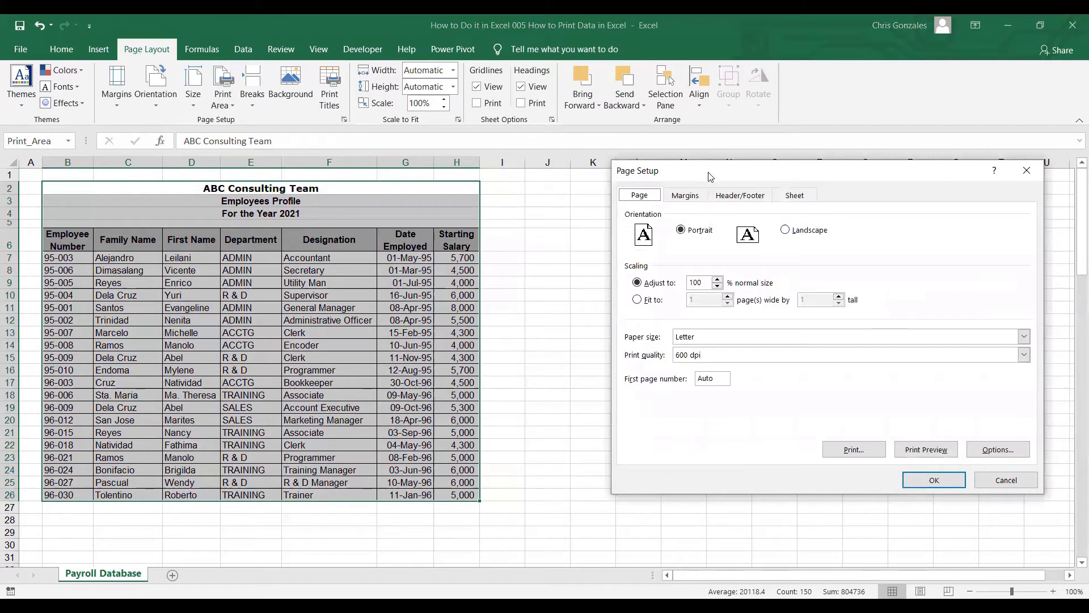
left_click_drag(709, 170, 629, 174)
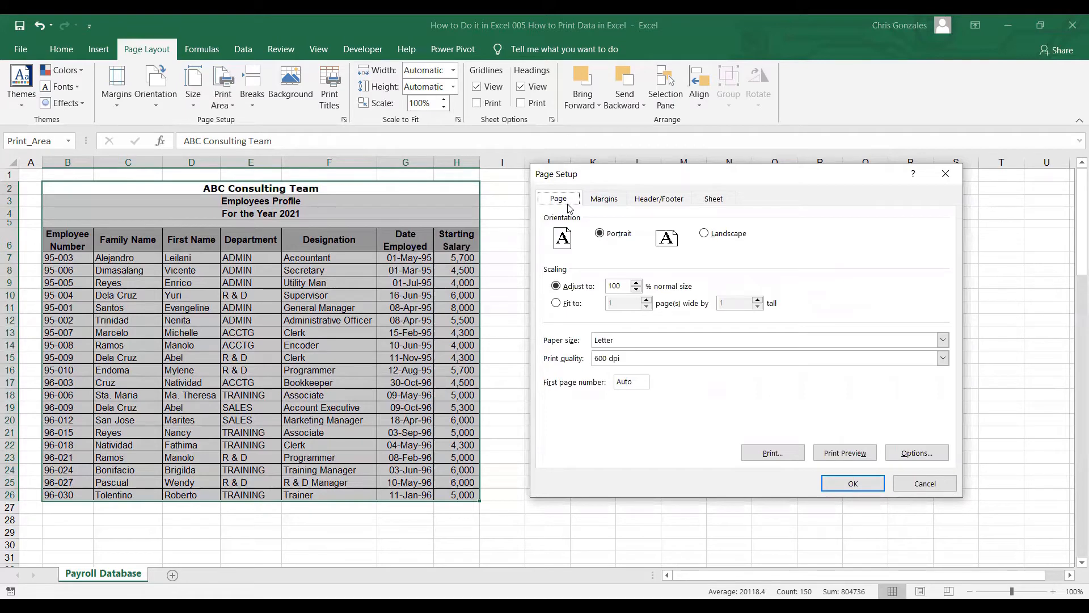
left_click(603, 199)
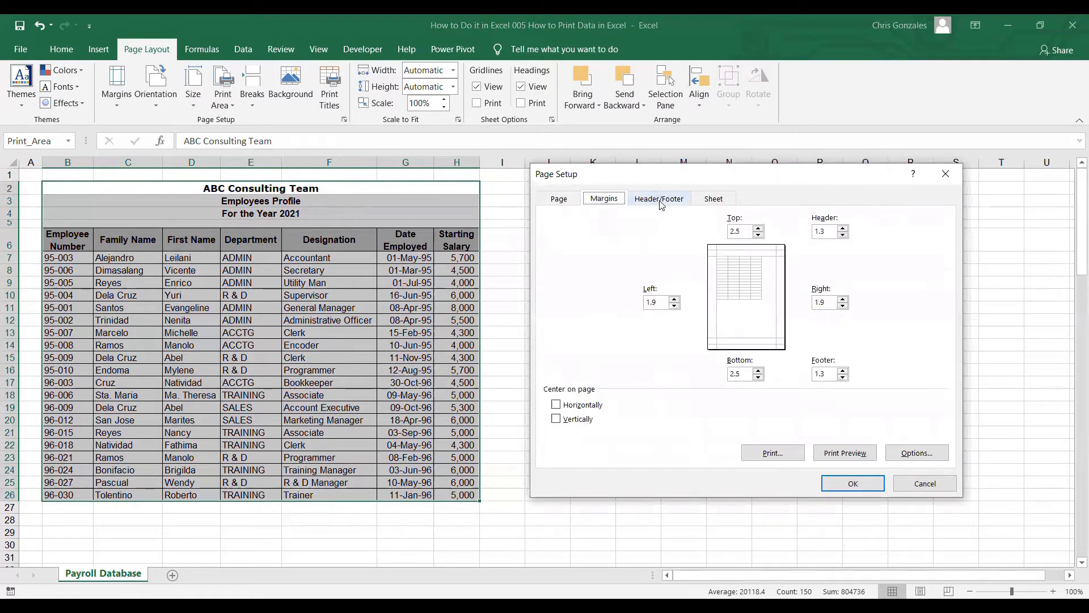
left_click(714, 198)
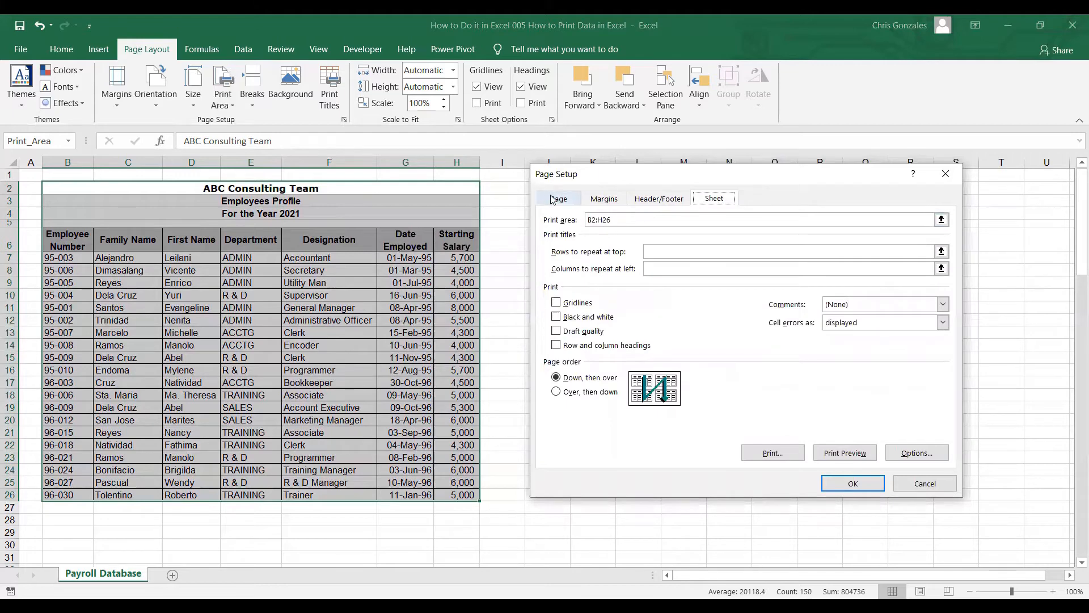
left_click(558, 198)
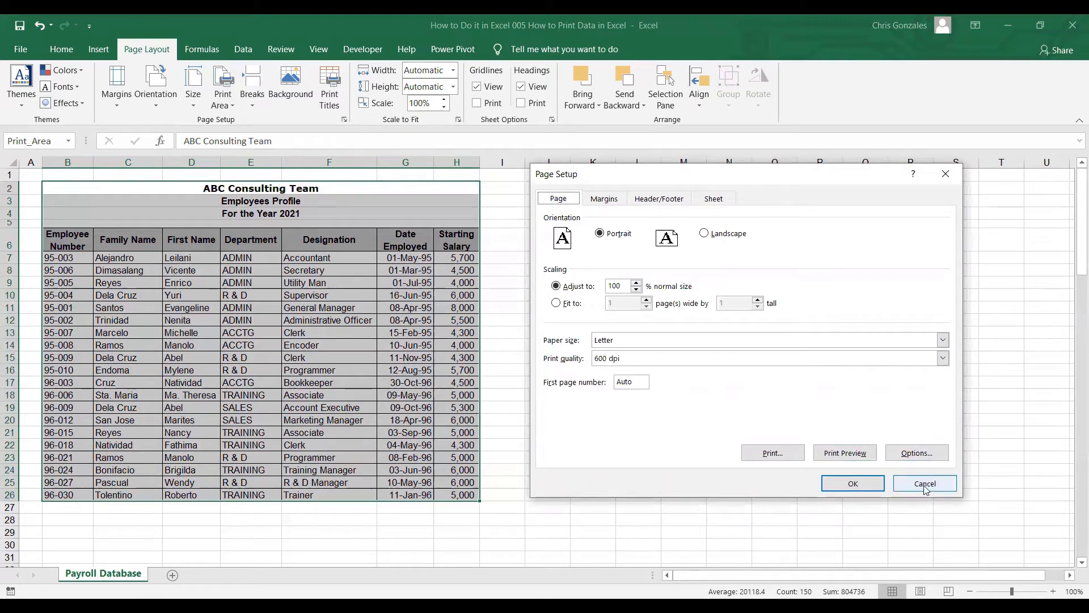
- Cancel the Page Setup dialog, leaving all page settings unchanged
left_click(925, 483)
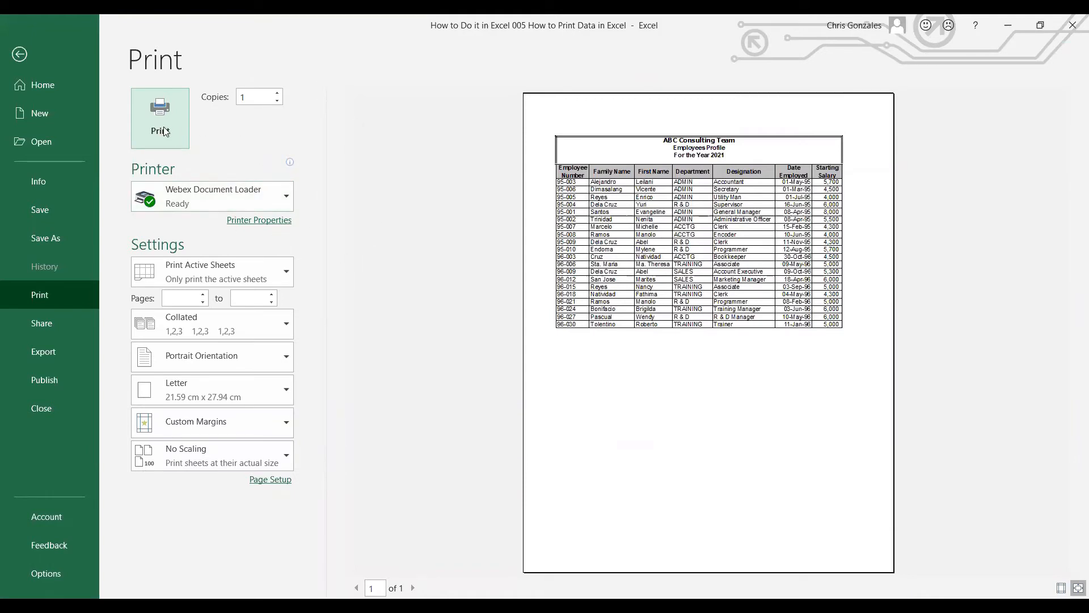
left_click(254, 96)
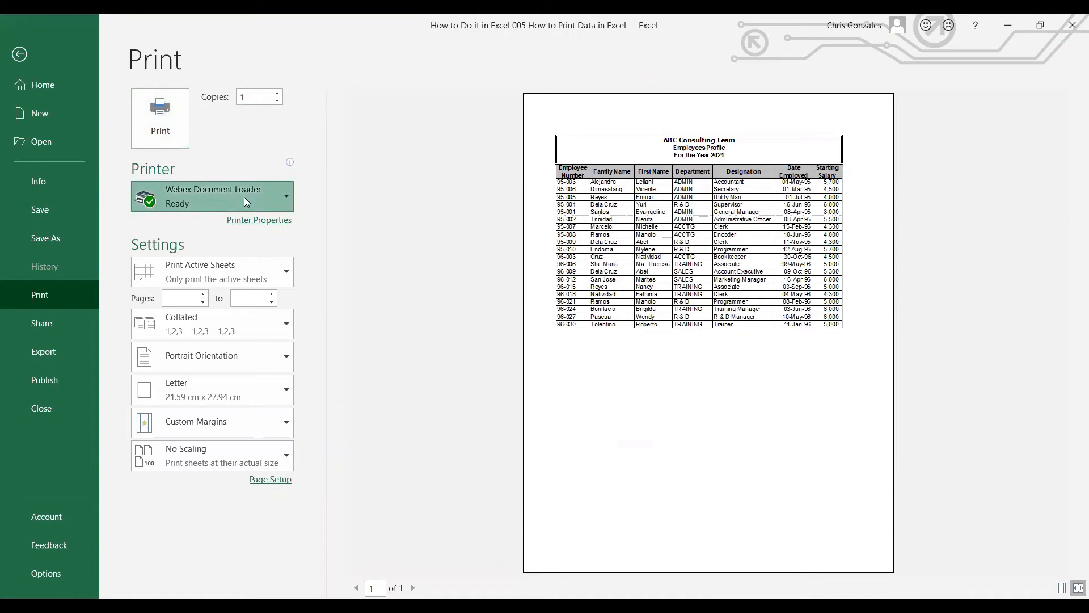
left_click(212, 197)
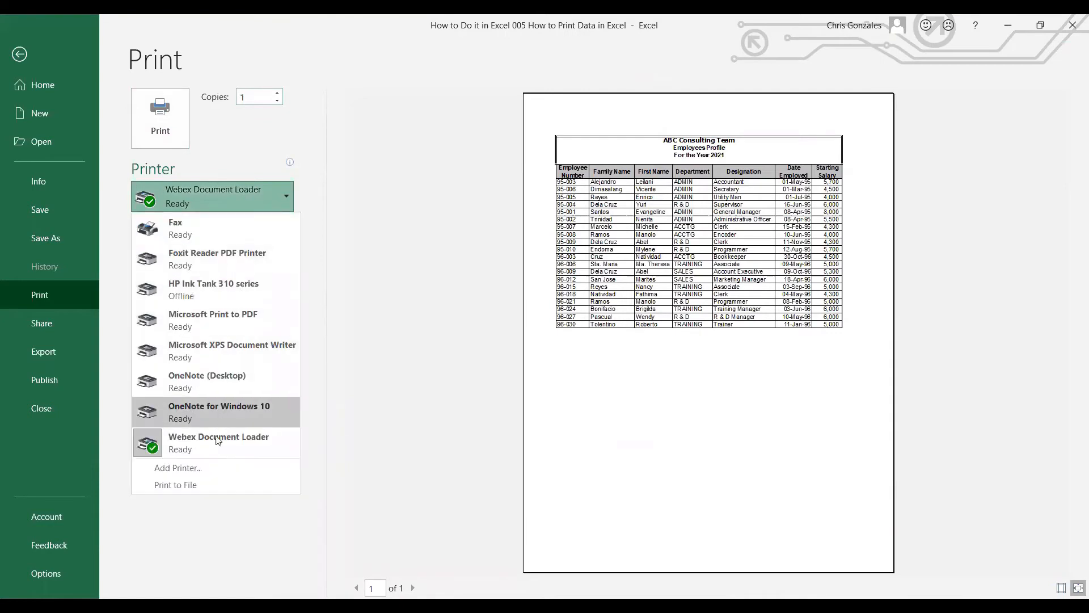
mouse_move(232, 382)
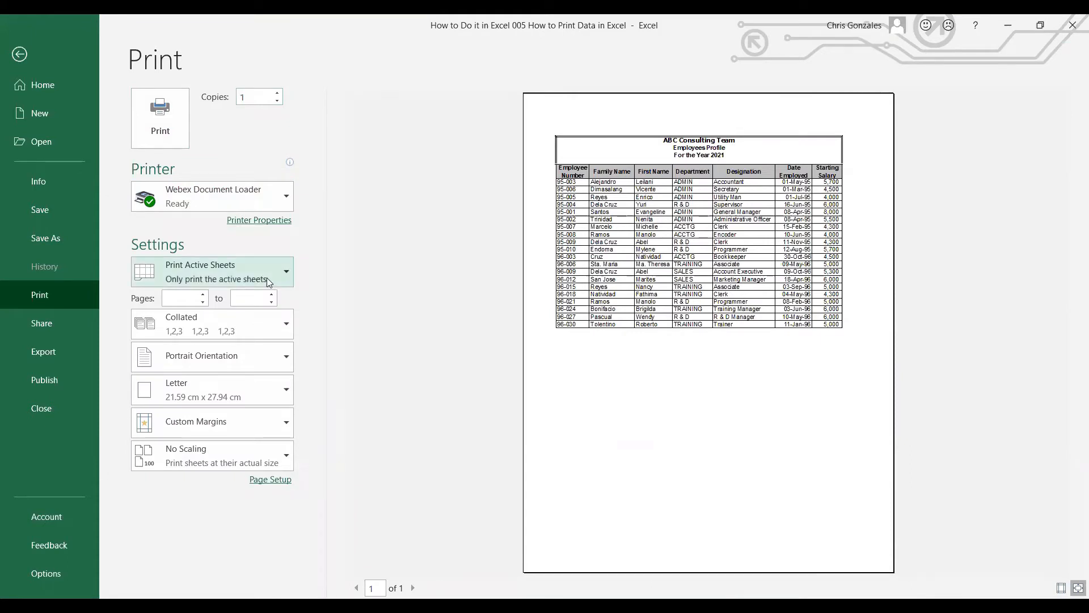
left_click(212, 272)
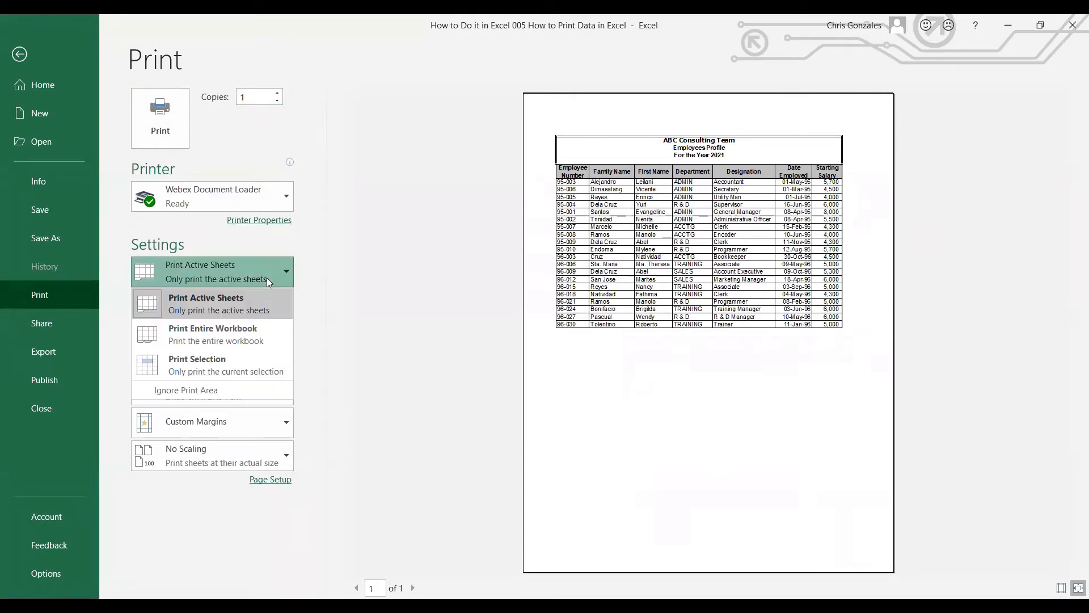
mouse_move(248, 321)
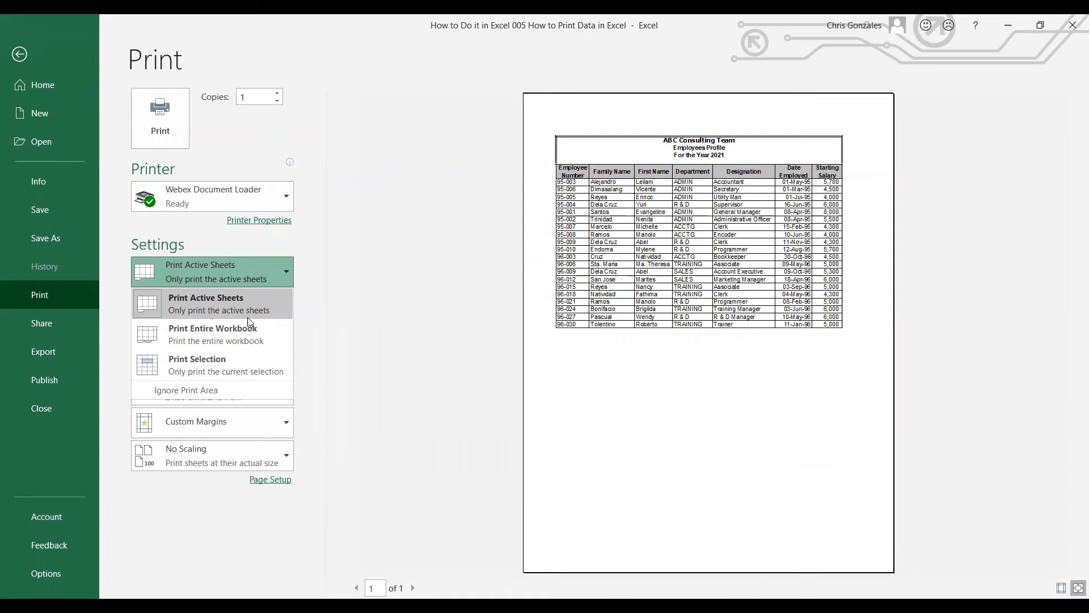
mouse_move(226, 335)
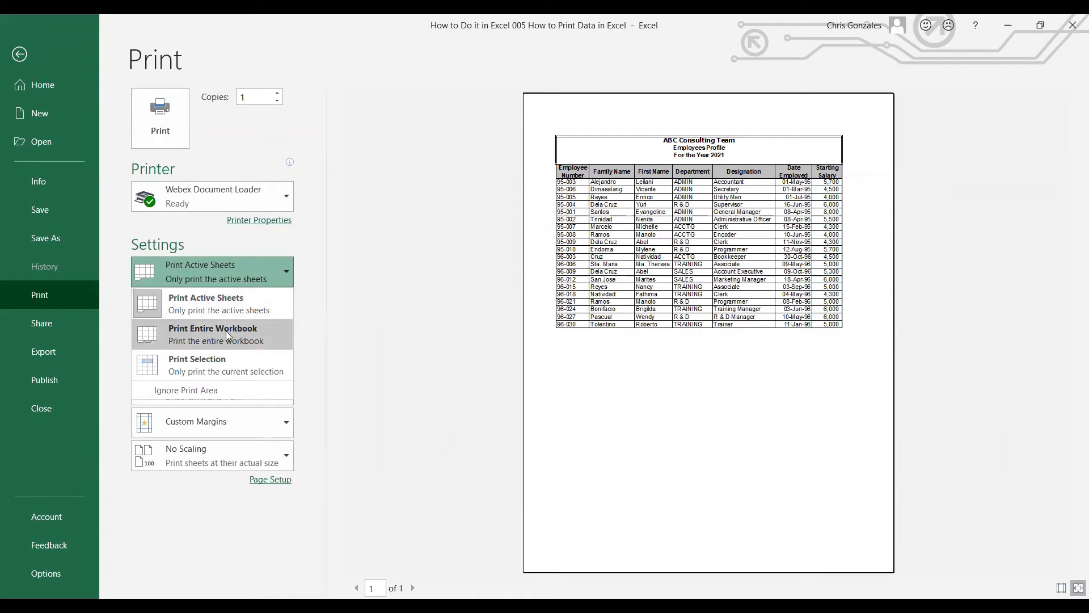
mouse_move(198, 335)
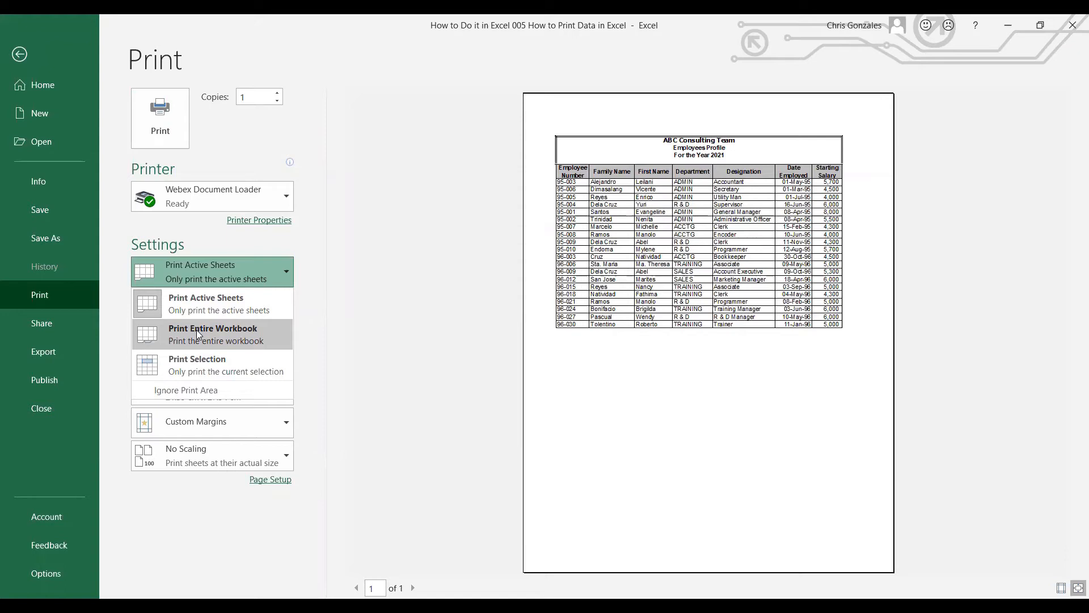
mouse_move(198, 335)
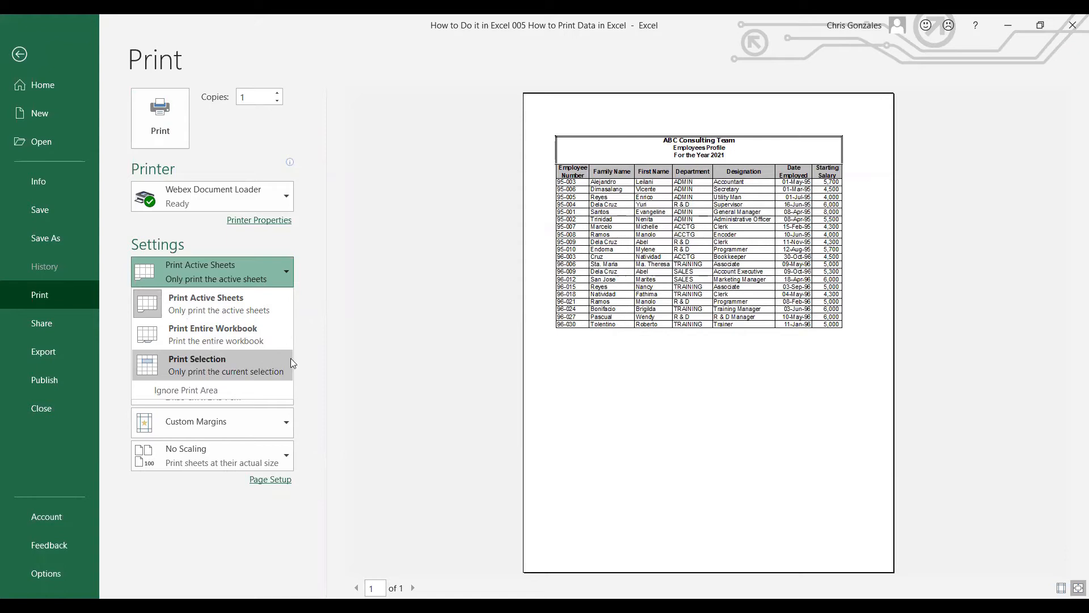
mouse_move(225, 365)
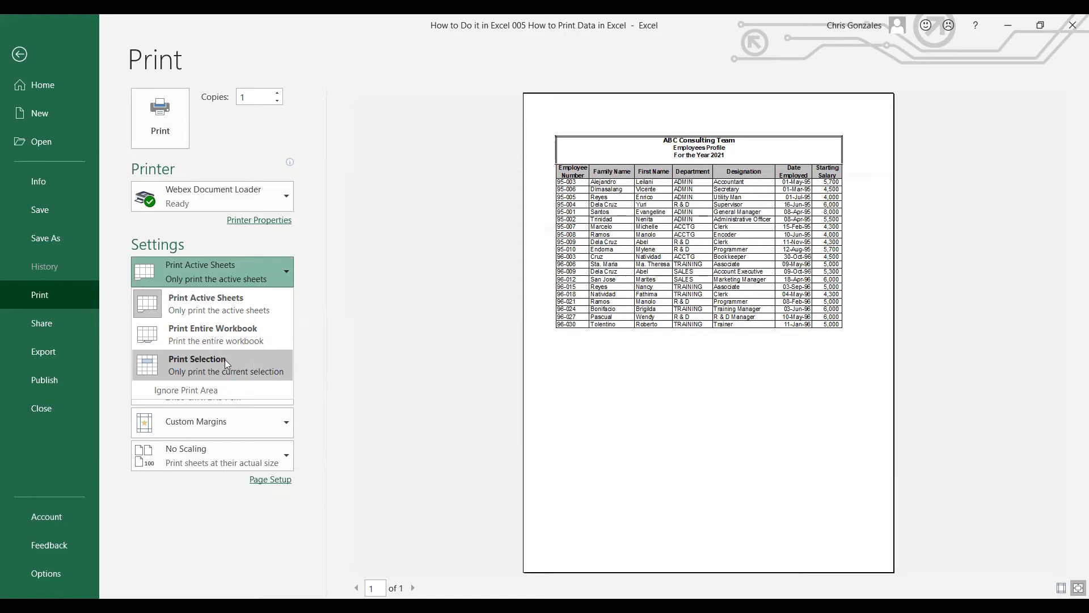
mouse_move(341, 364)
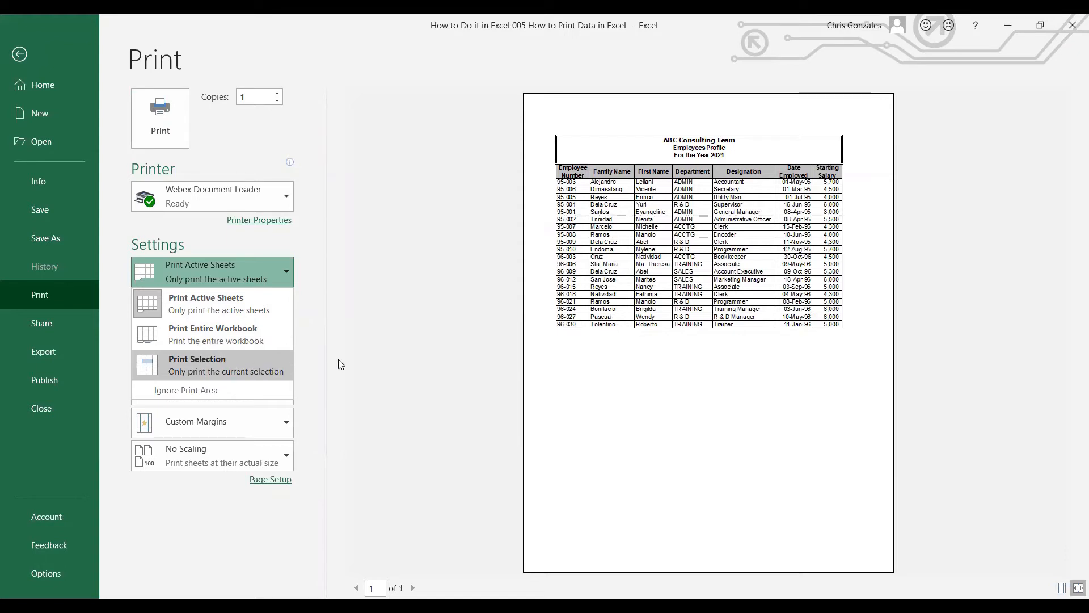
mouse_move(206, 393)
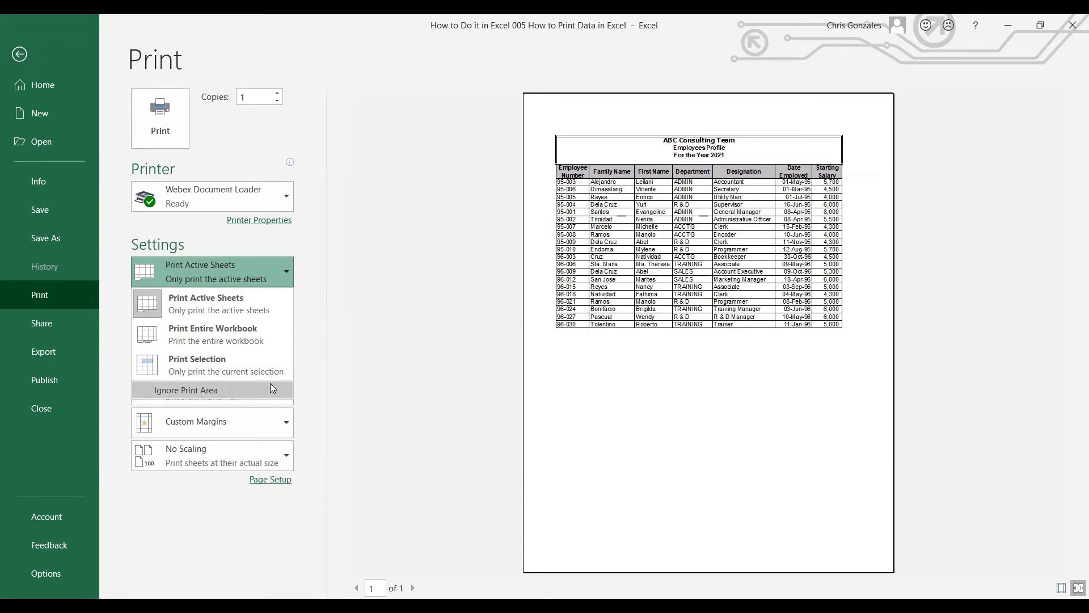
mouse_move(329, 371)
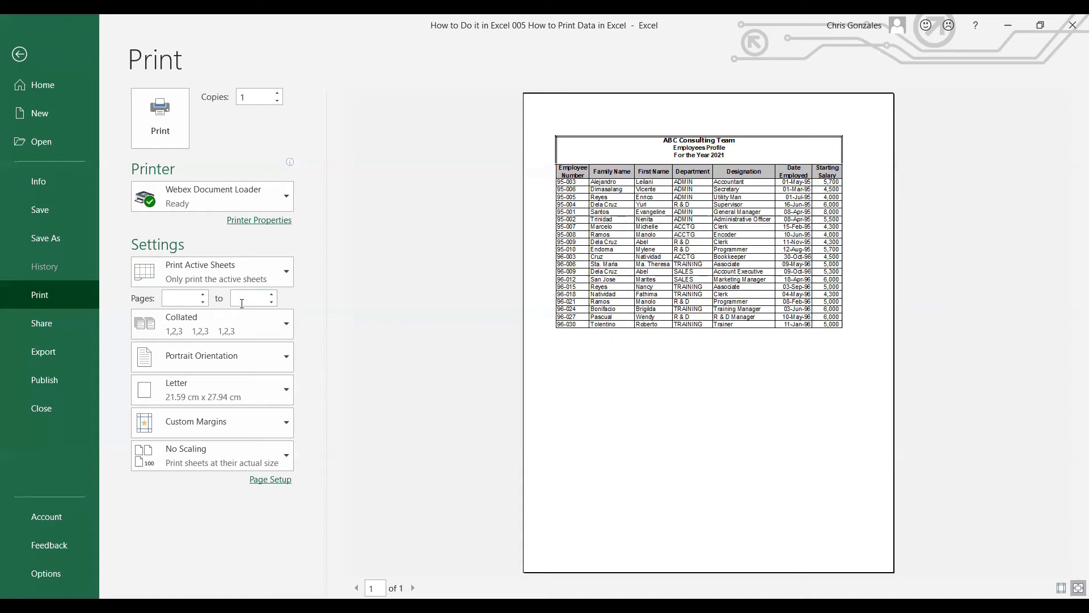
left_click(250, 297)
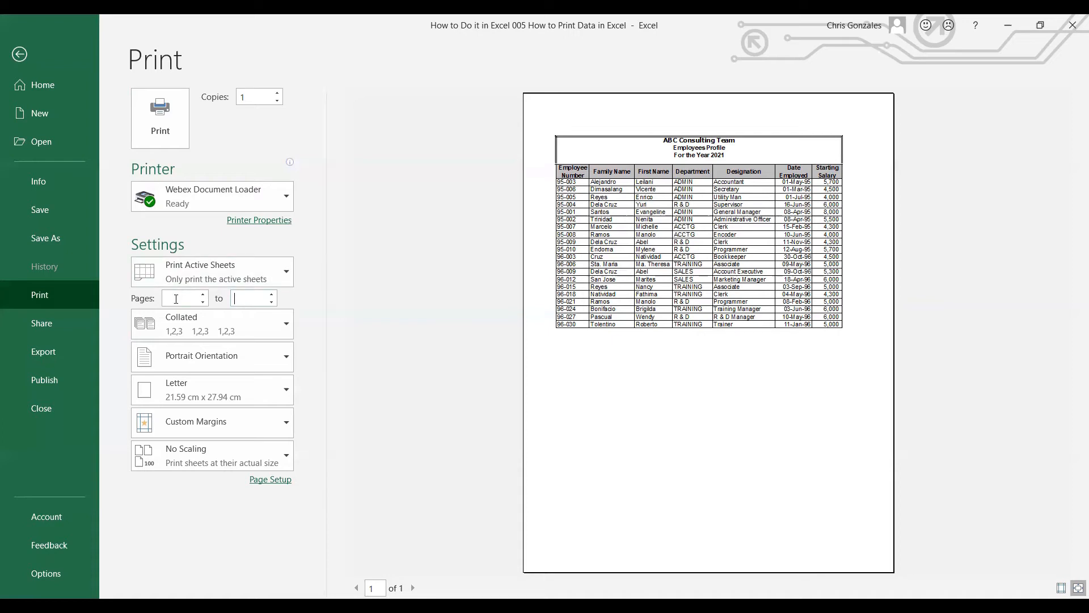
mouse_move(244, 296)
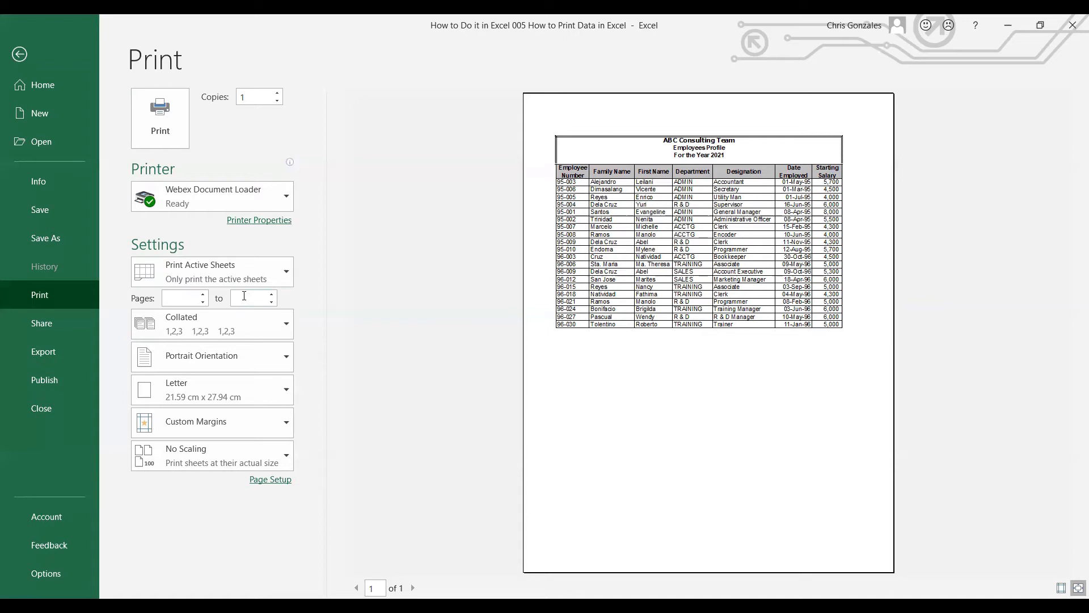
left_click(180, 298)
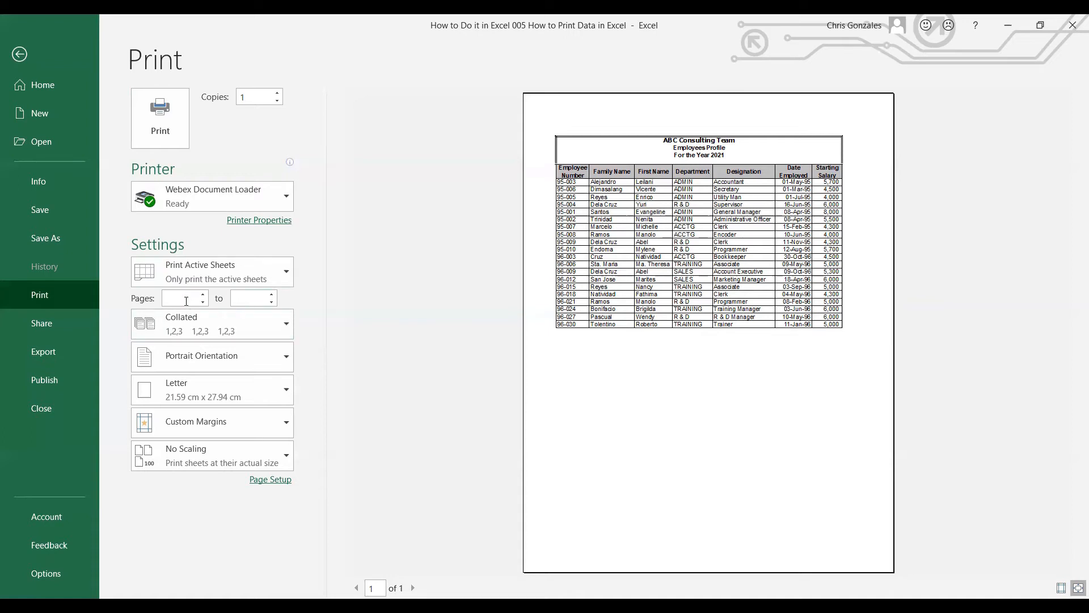
mouse_move(244, 300)
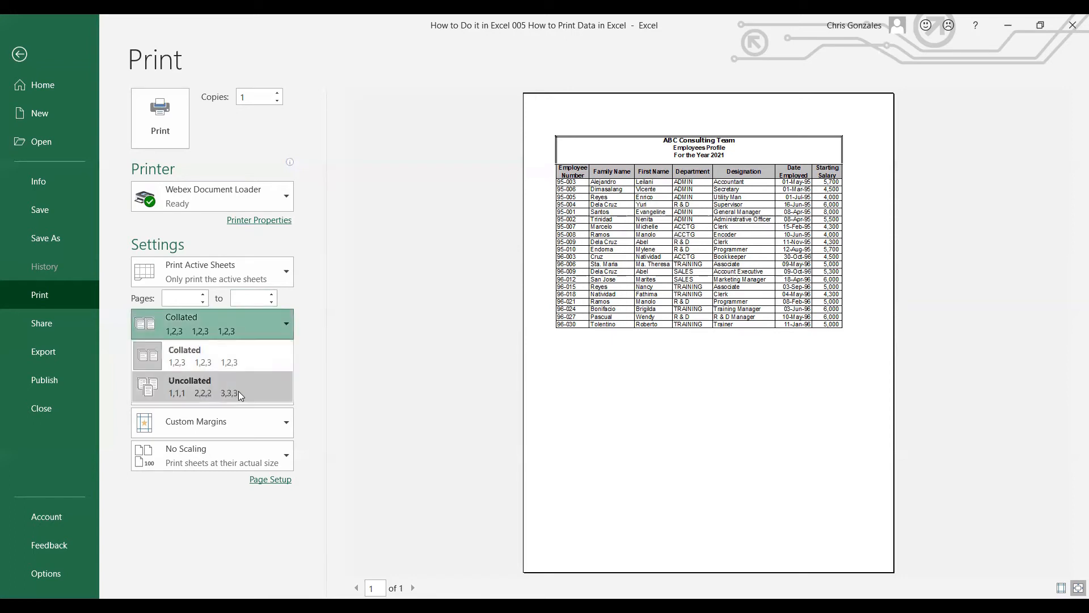
mouse_move(214, 362)
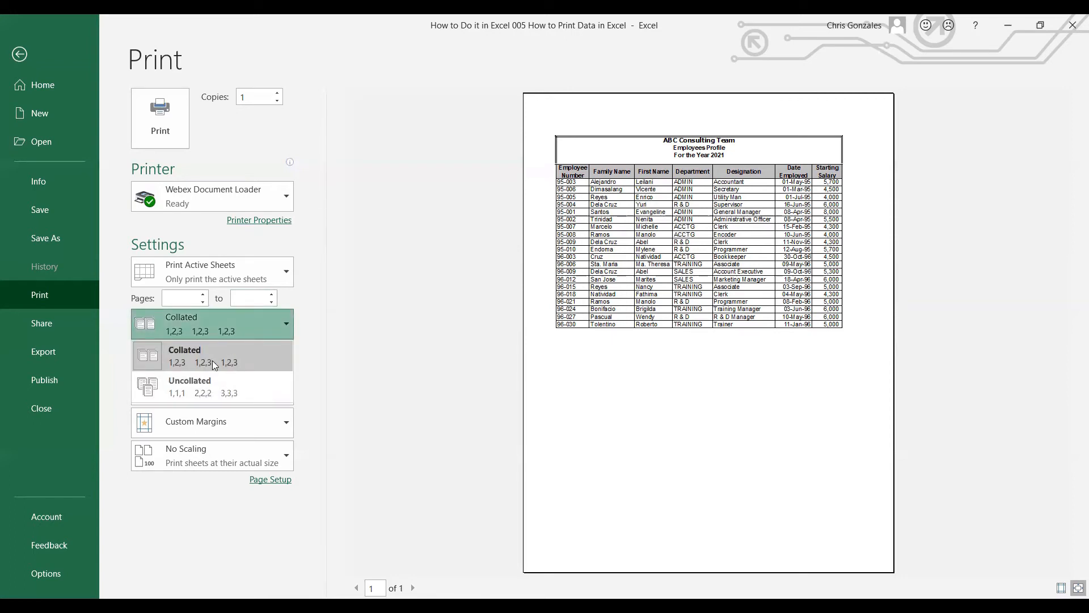
mouse_move(195, 360)
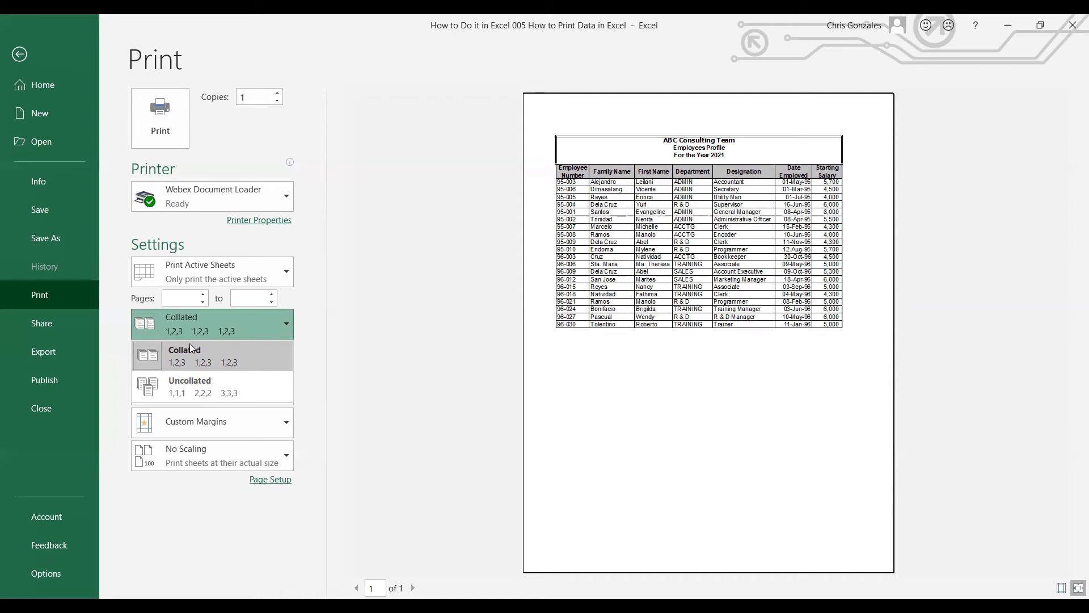
mouse_move(244, 370)
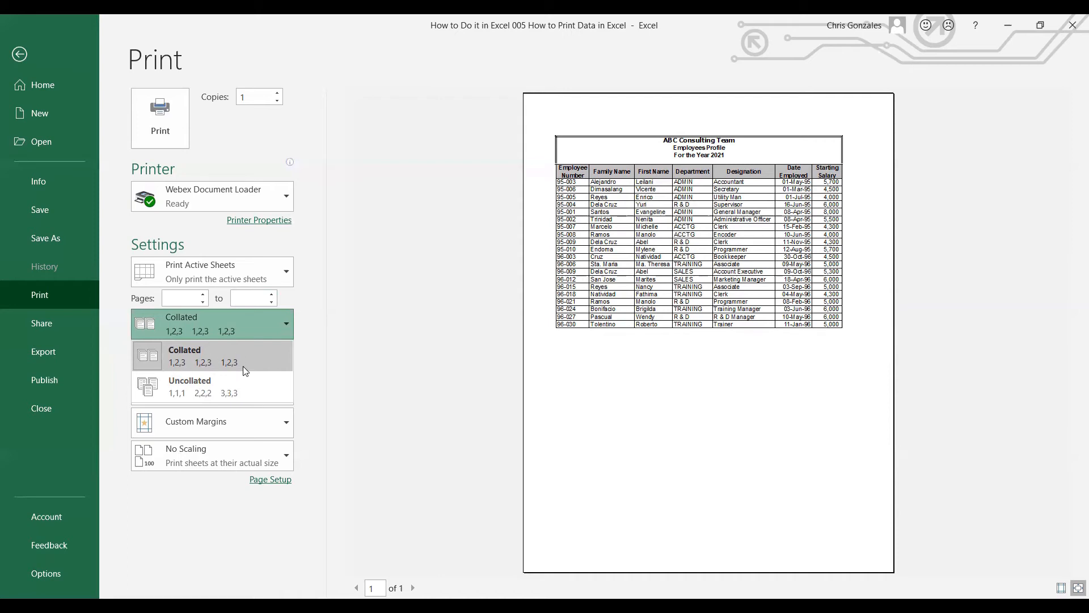
mouse_move(243, 364)
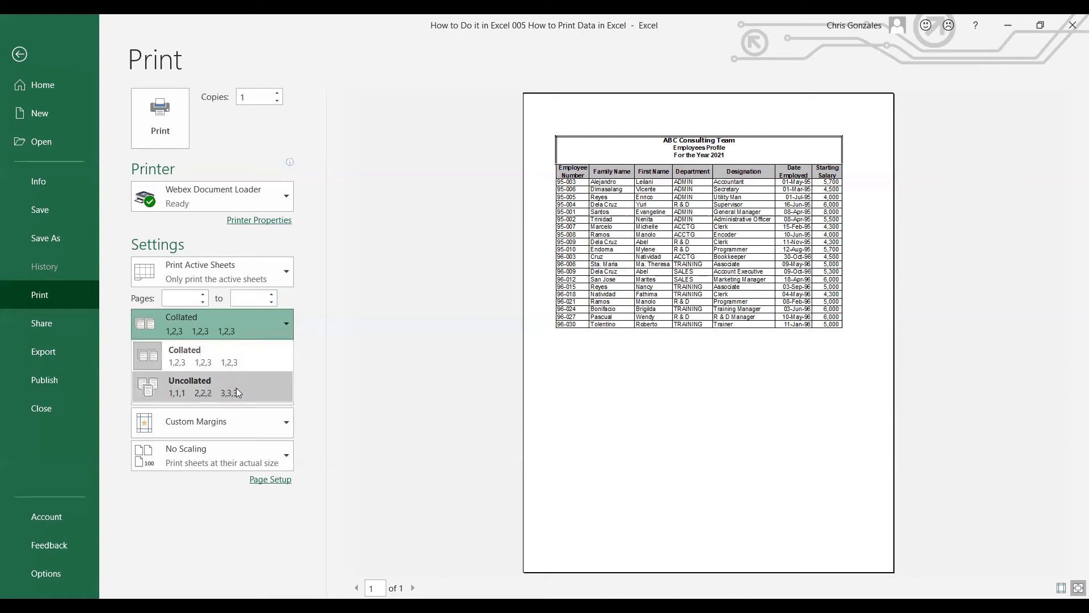
mouse_move(229, 393)
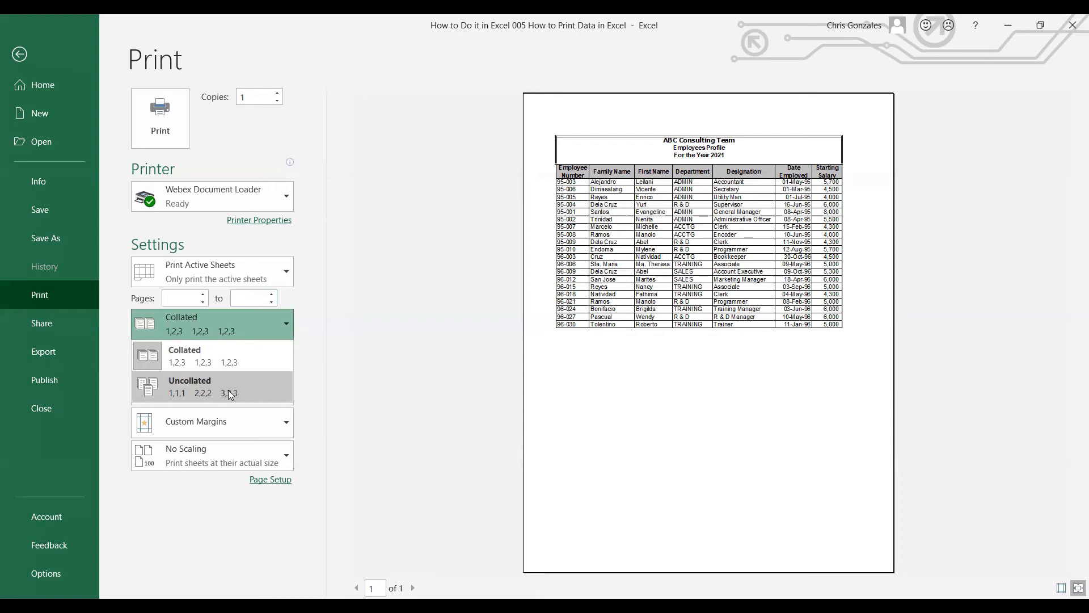
mouse_move(173, 400)
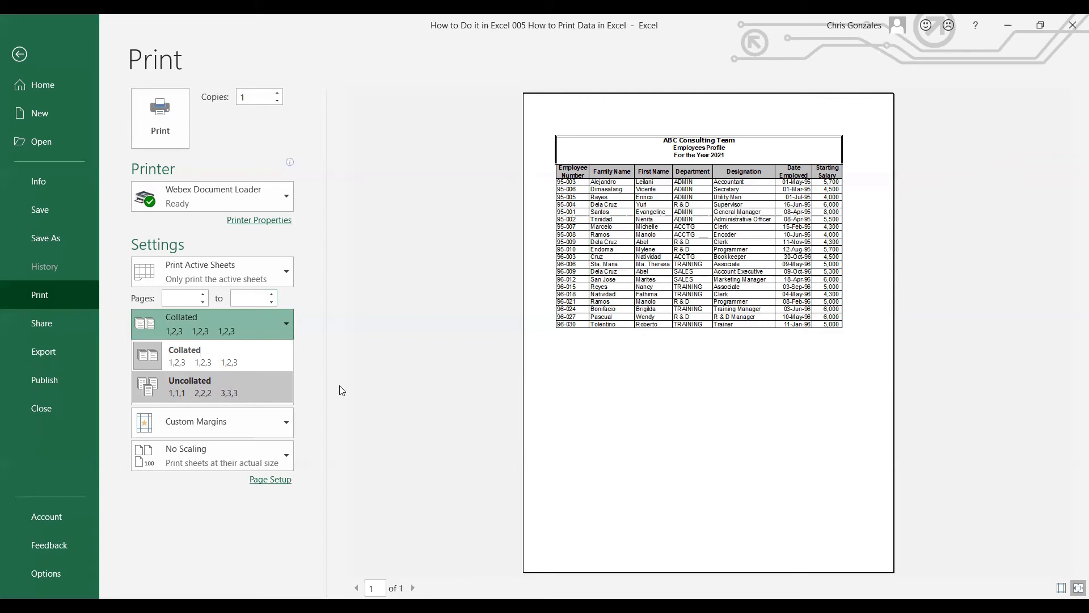
- Keep collated printing, close the collation list, and leave custom margins and no scaling unchanged
left_click(212, 324)
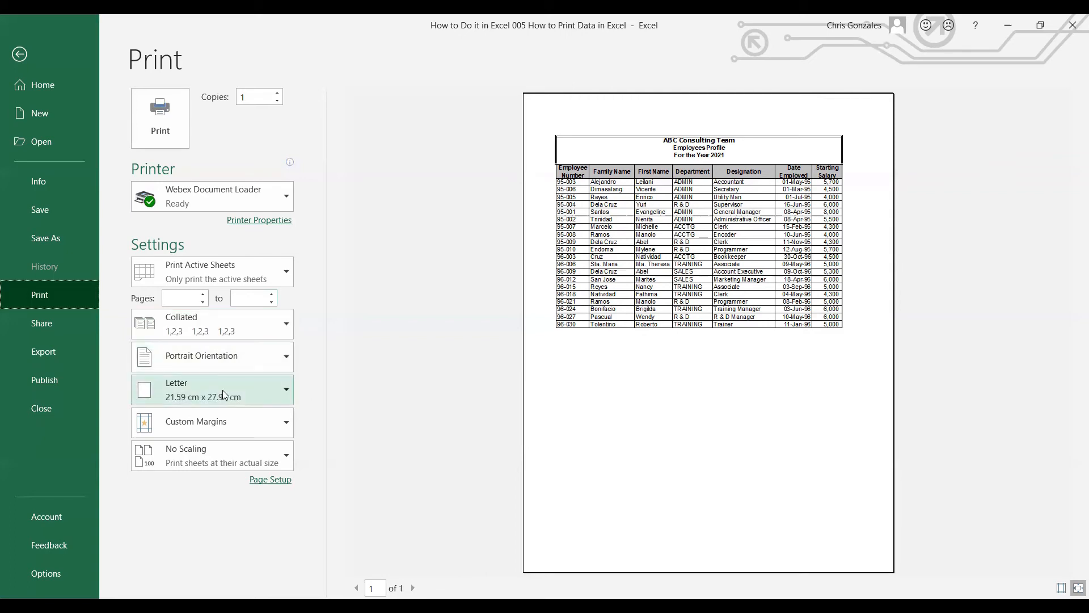
mouse_move(226, 368)
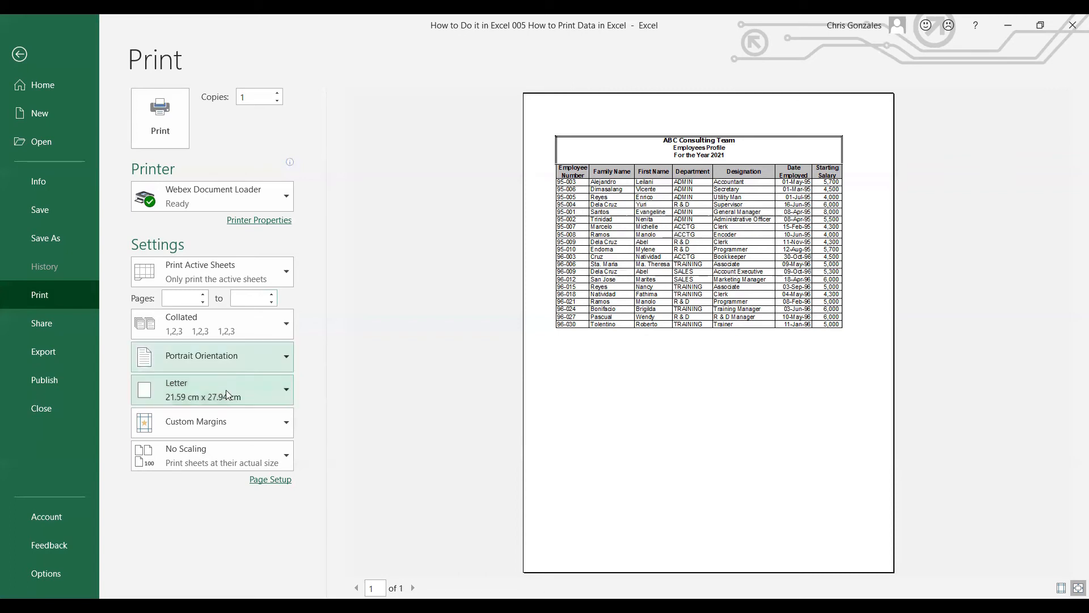
mouse_move(223, 421)
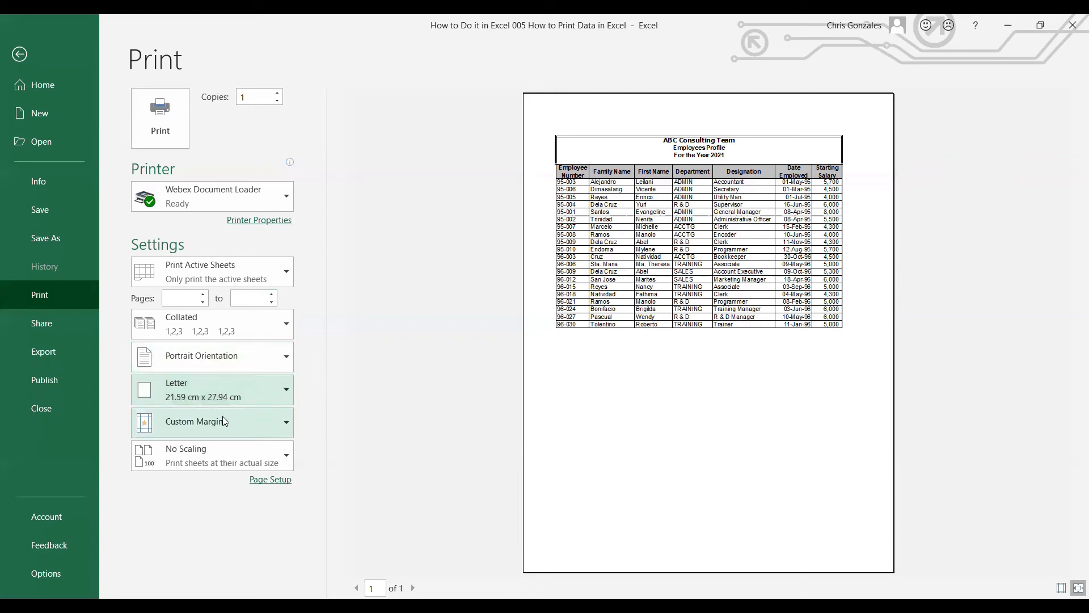
left_click(223, 422)
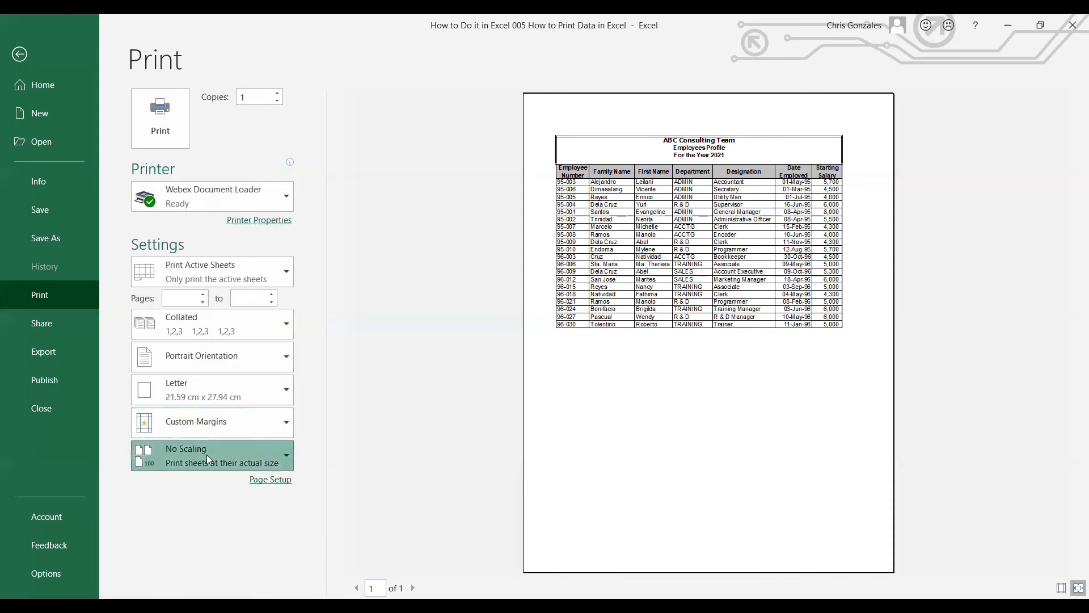
- Browse the fit-to-page scaling options, keep No Scaling, and view Custom Scaling Options
left_click(212, 455)
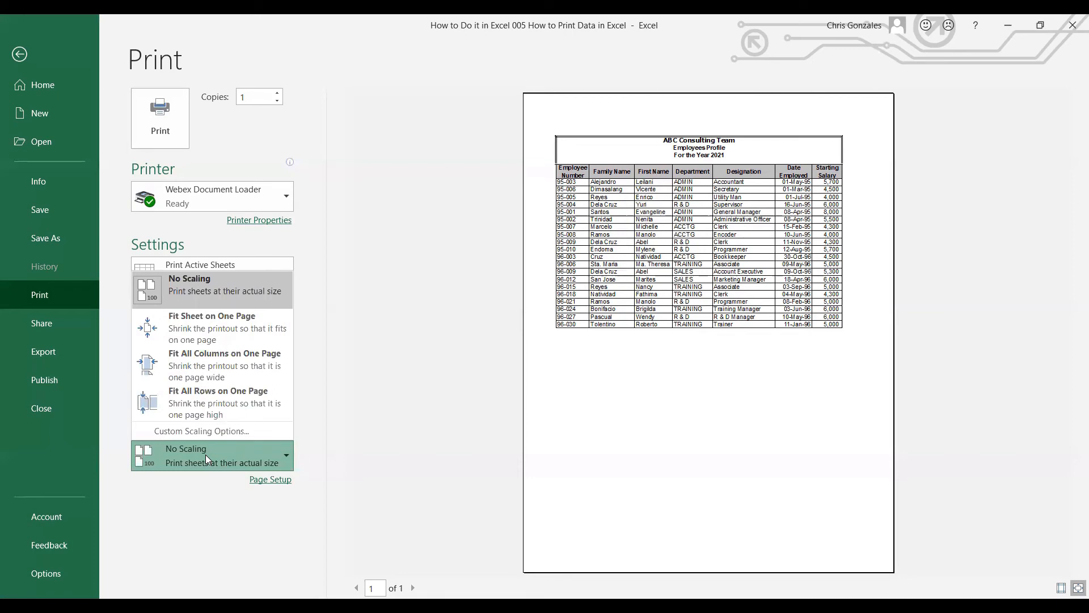
mouse_move(198, 334)
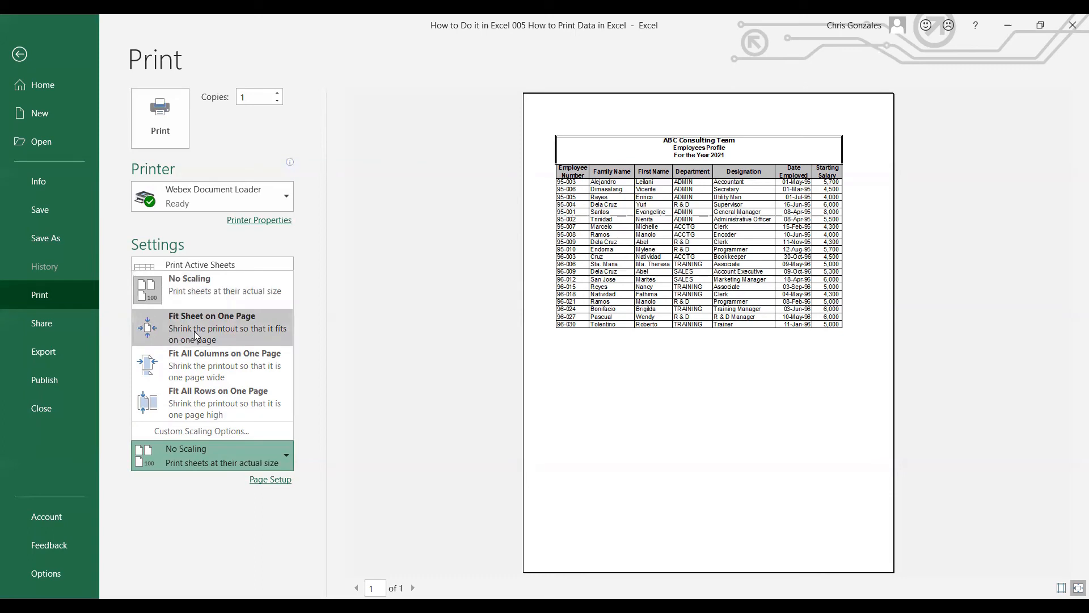
mouse_move(214, 364)
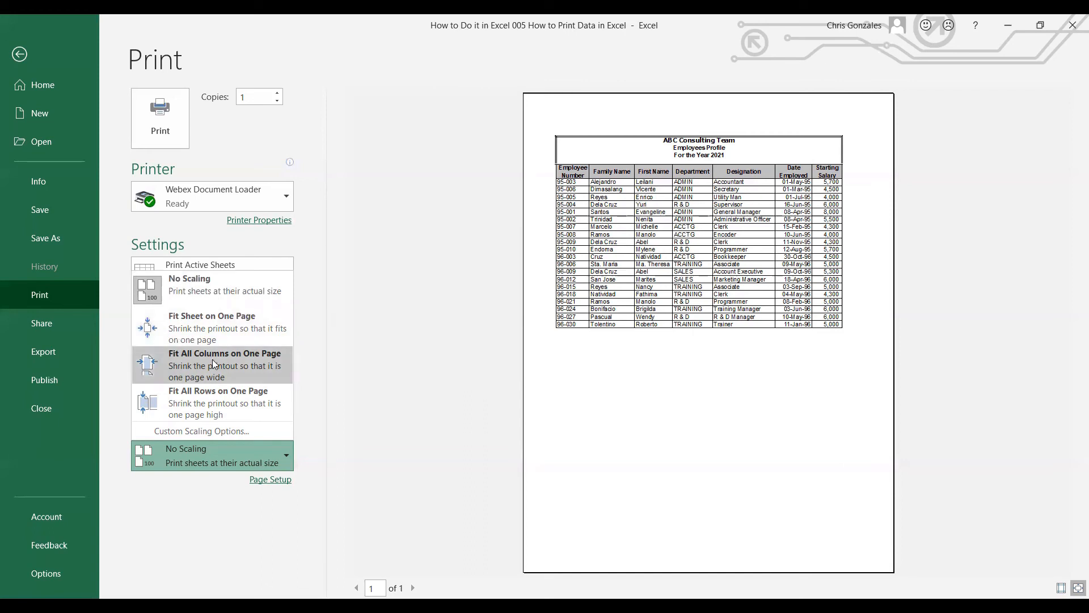
mouse_move(207, 406)
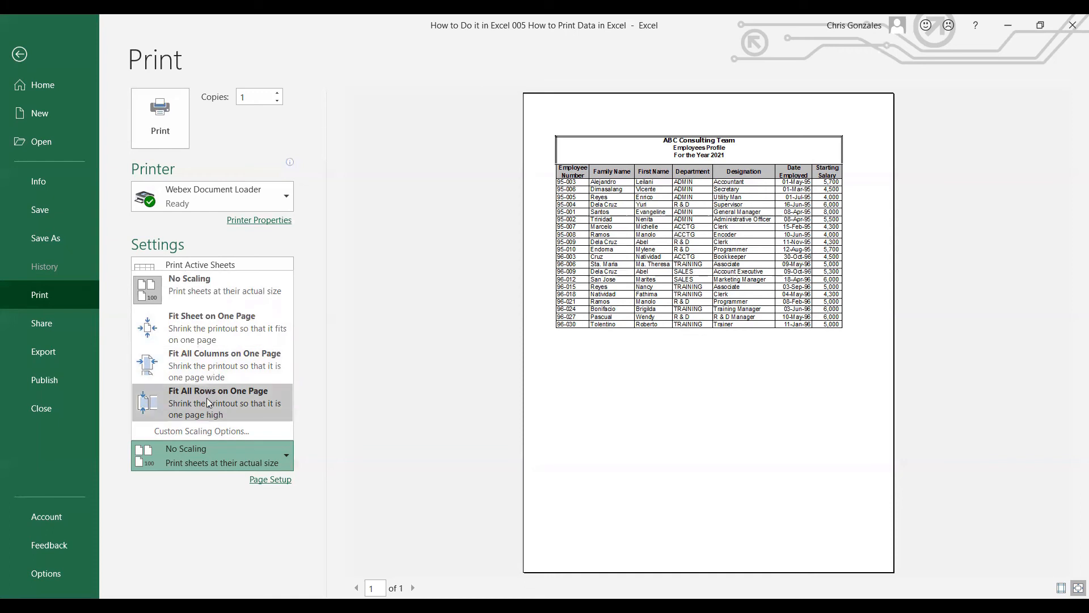
mouse_move(201, 395)
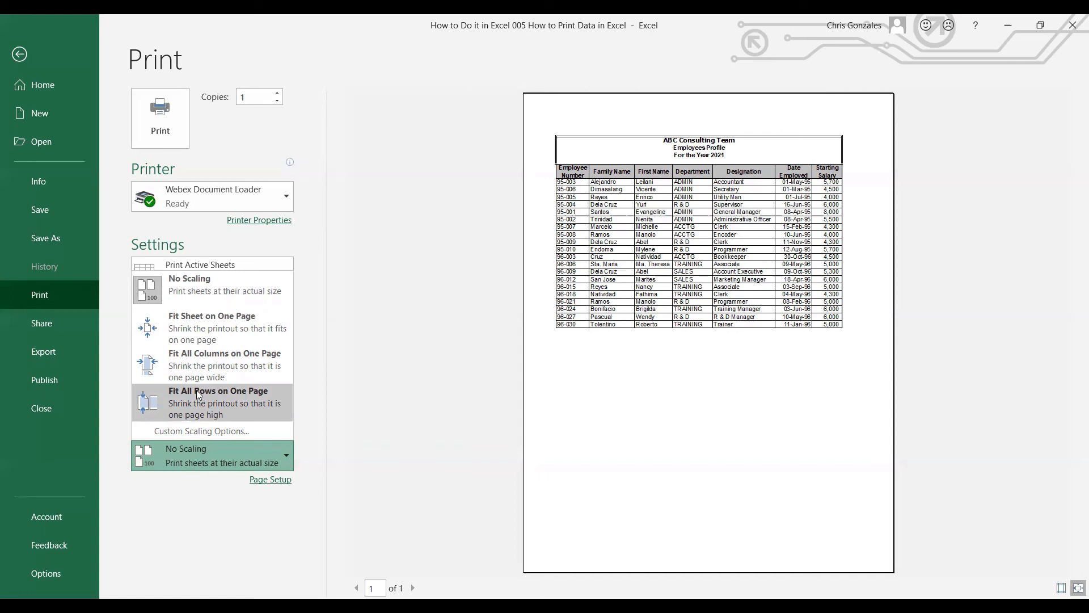
mouse_move(294, 393)
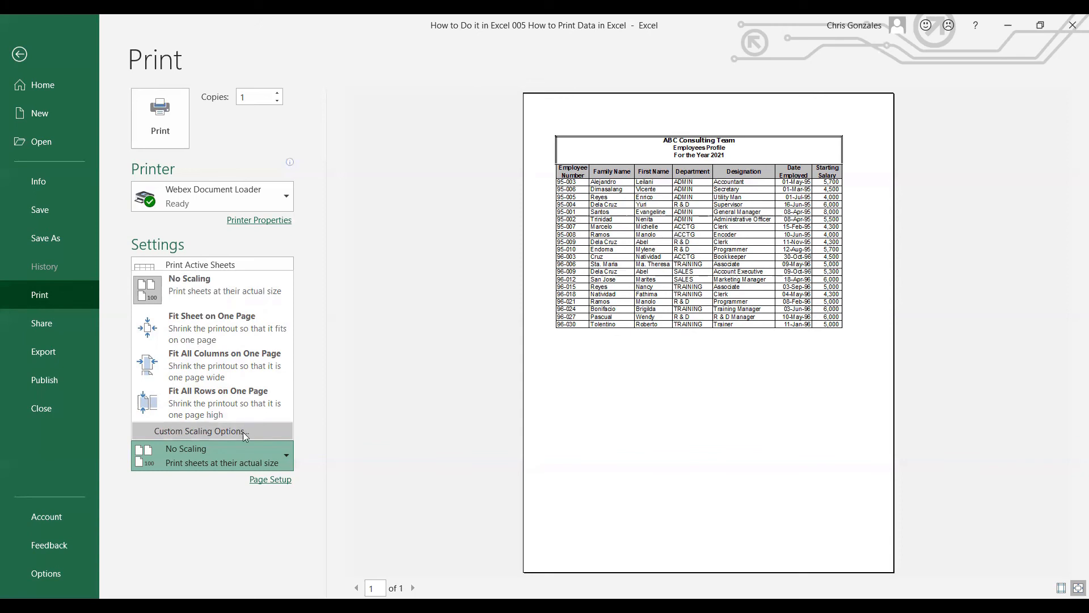
left_click(199, 431)
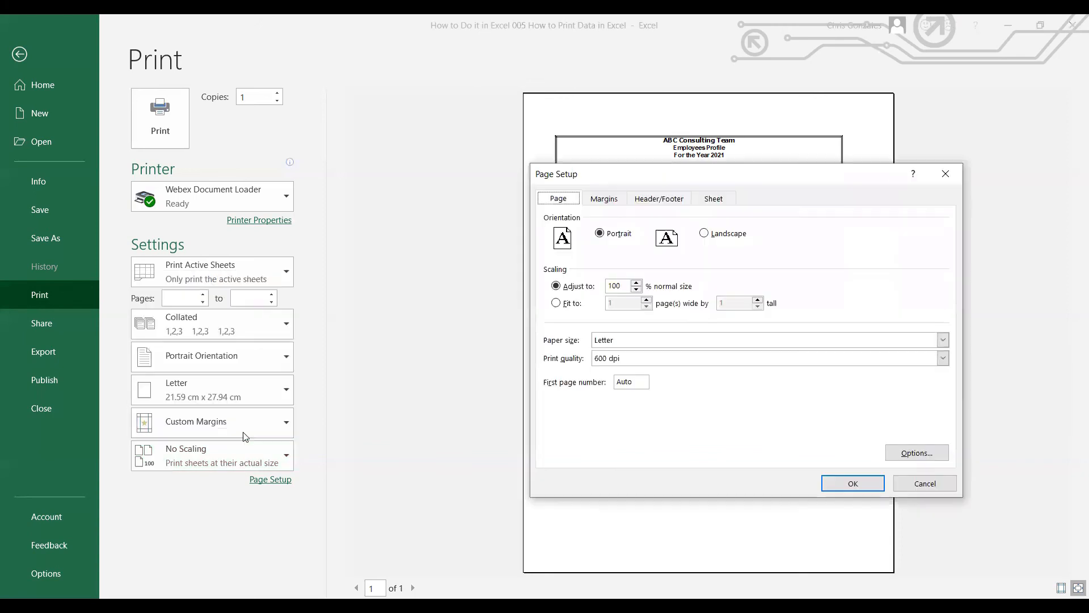
mouse_move(572, 368)
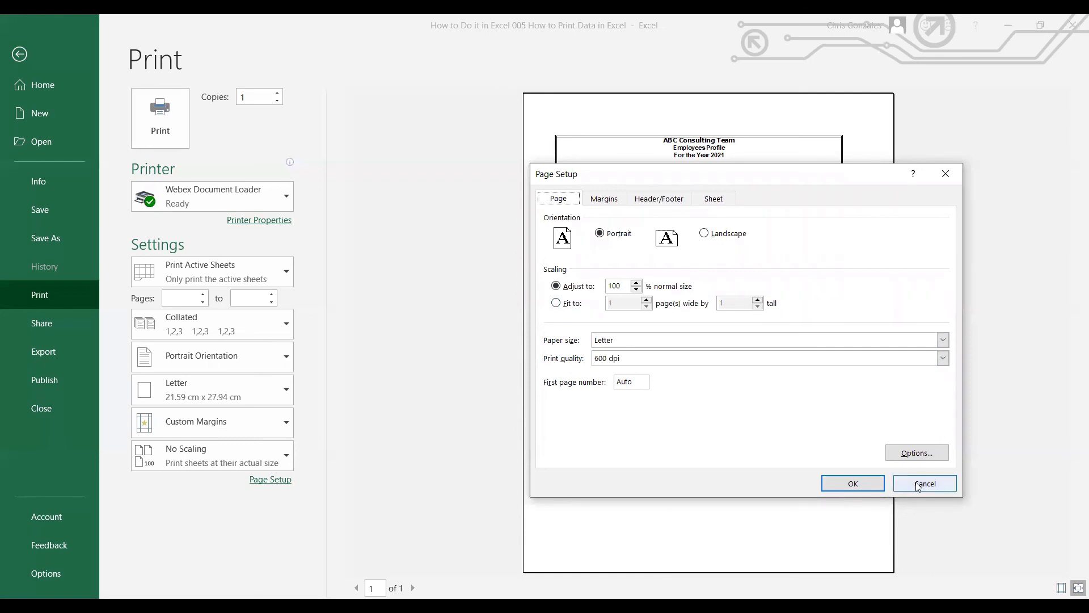
- Cancel Page Setup and exit the Print backstage to the Payroll Database worksheet
left_click(926, 484)
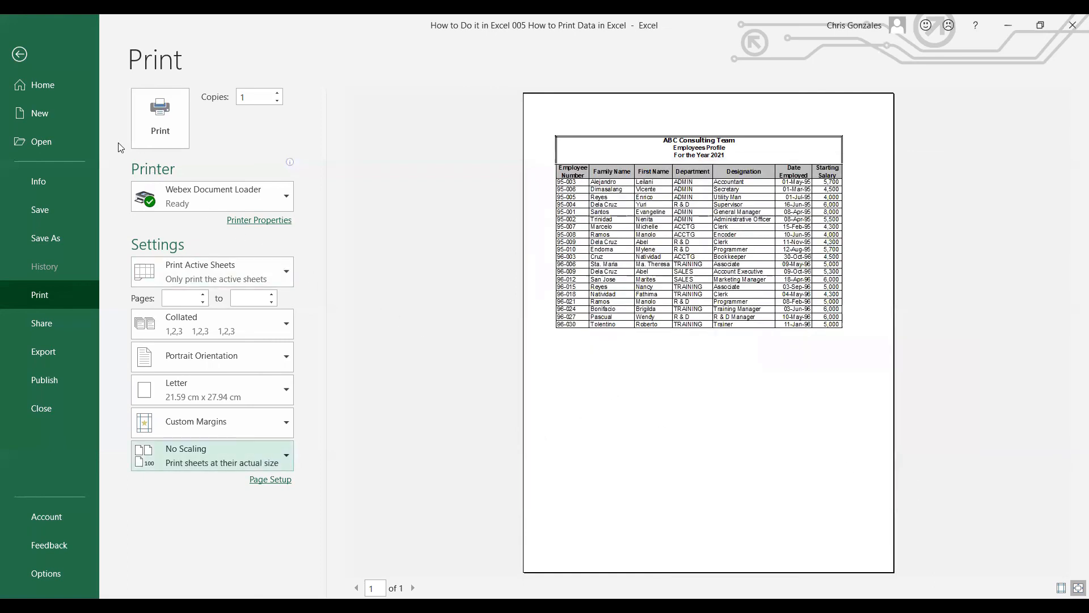
mouse_move(293, 352)
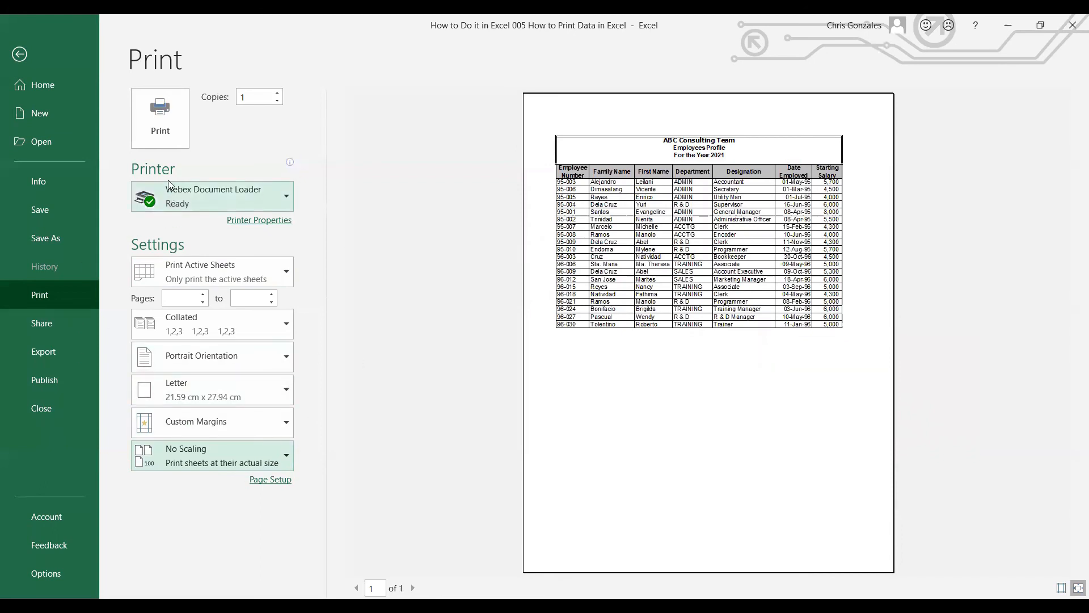
mouse_move(177, 127)
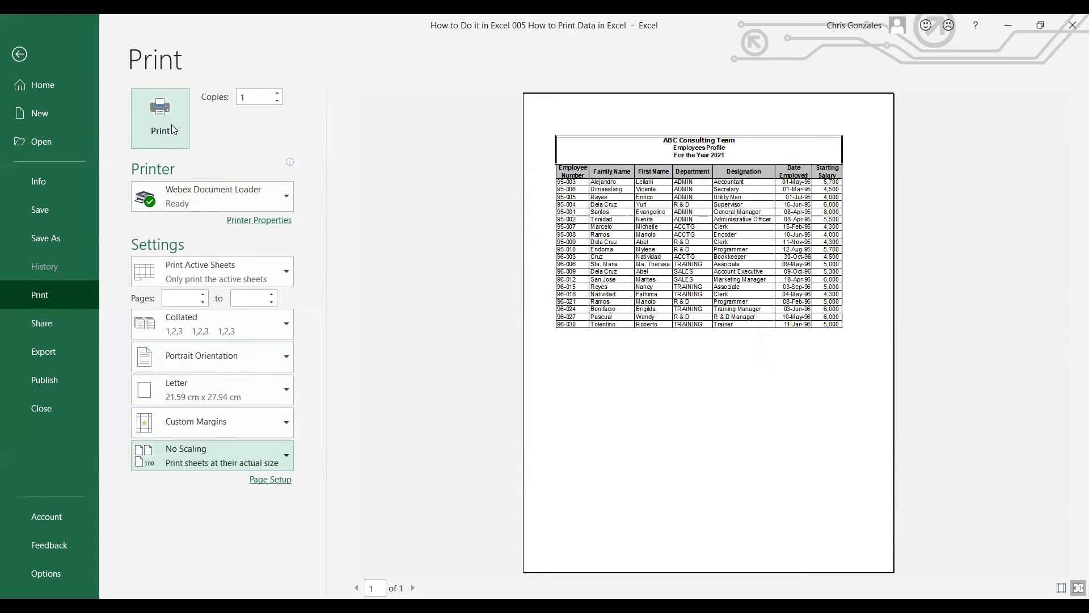
mouse_move(794, 299)
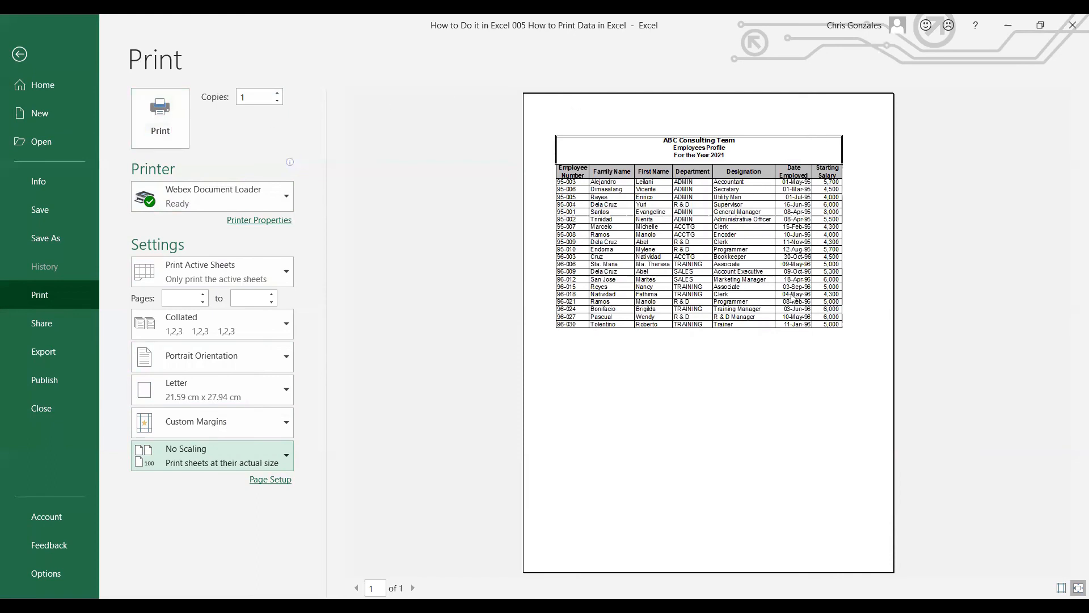
mouse_move(39, 99)
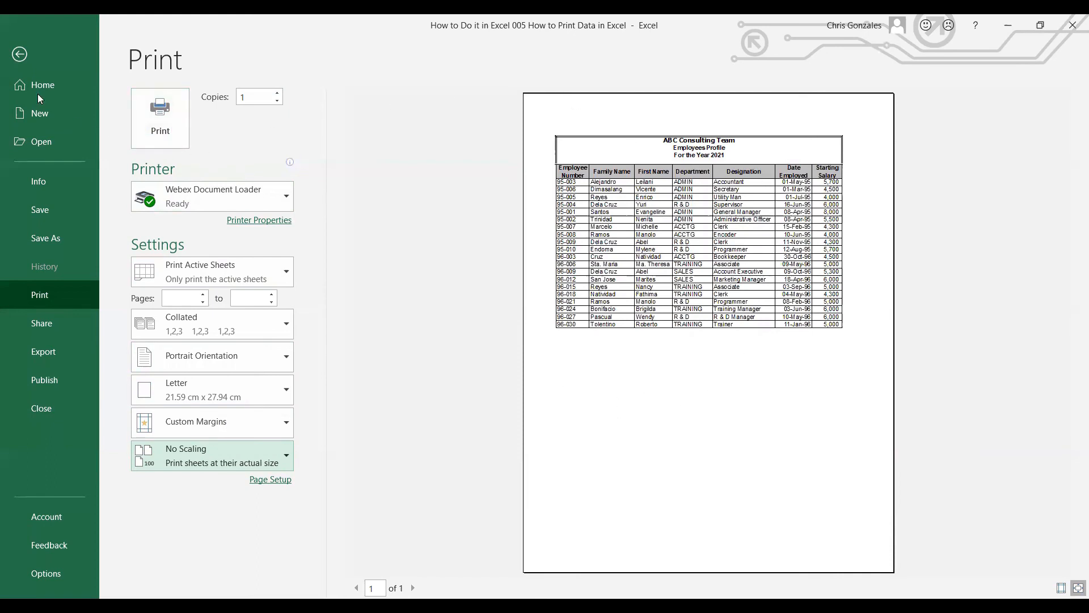
left_click(20, 53)
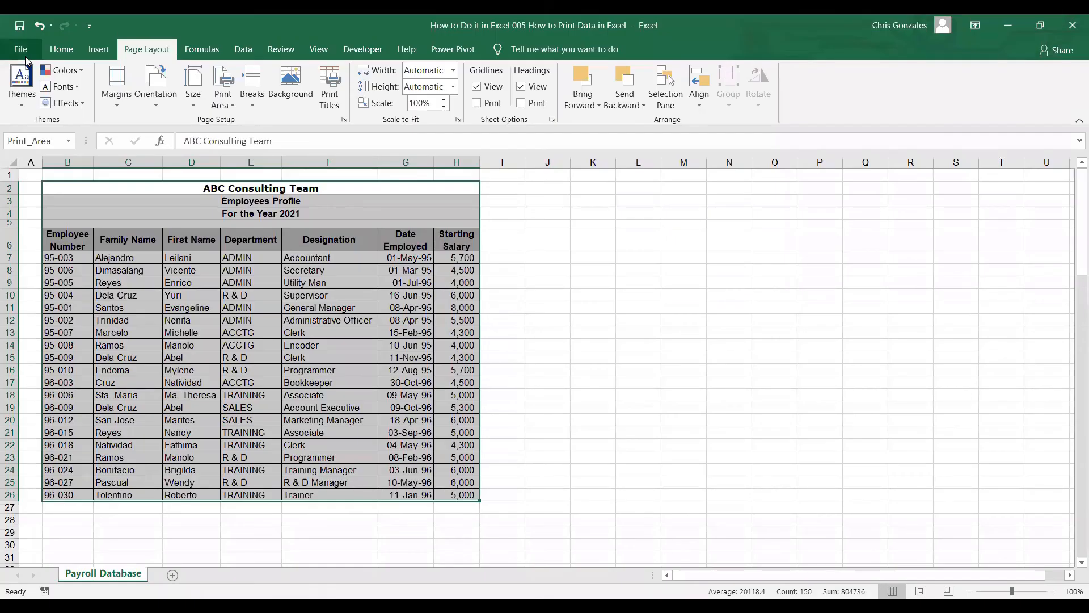